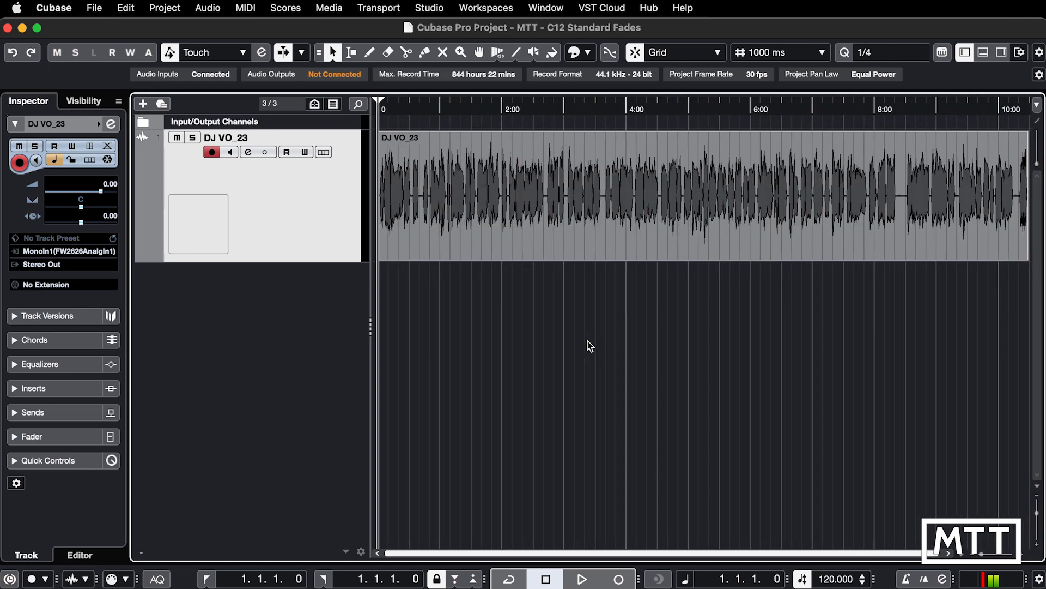
{"action": "mouse_move", "coordinate": [682, 481]}
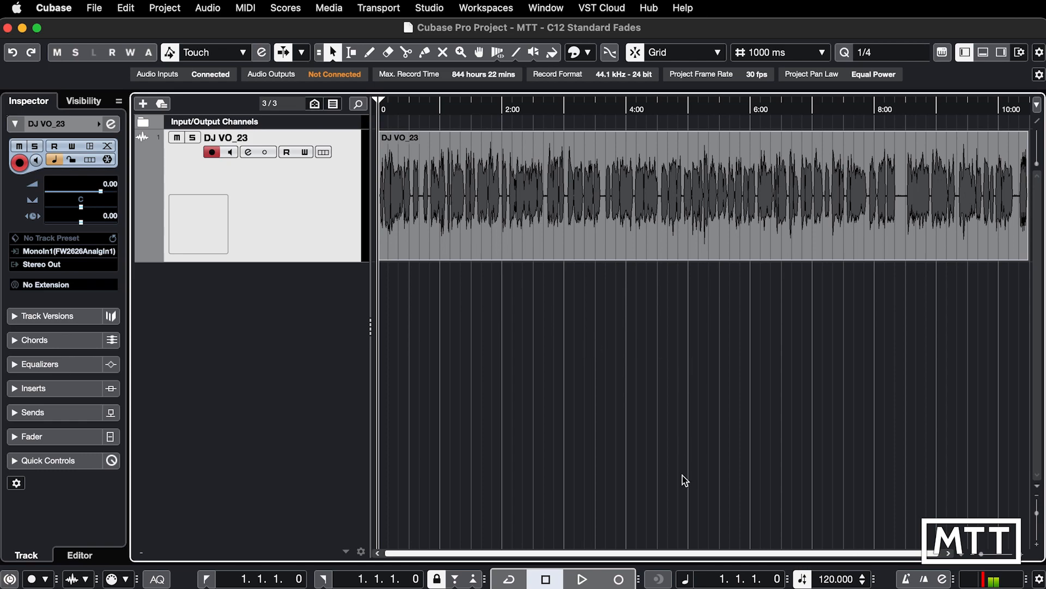
{"action": "mouse_move", "coordinate": [595, 556]}
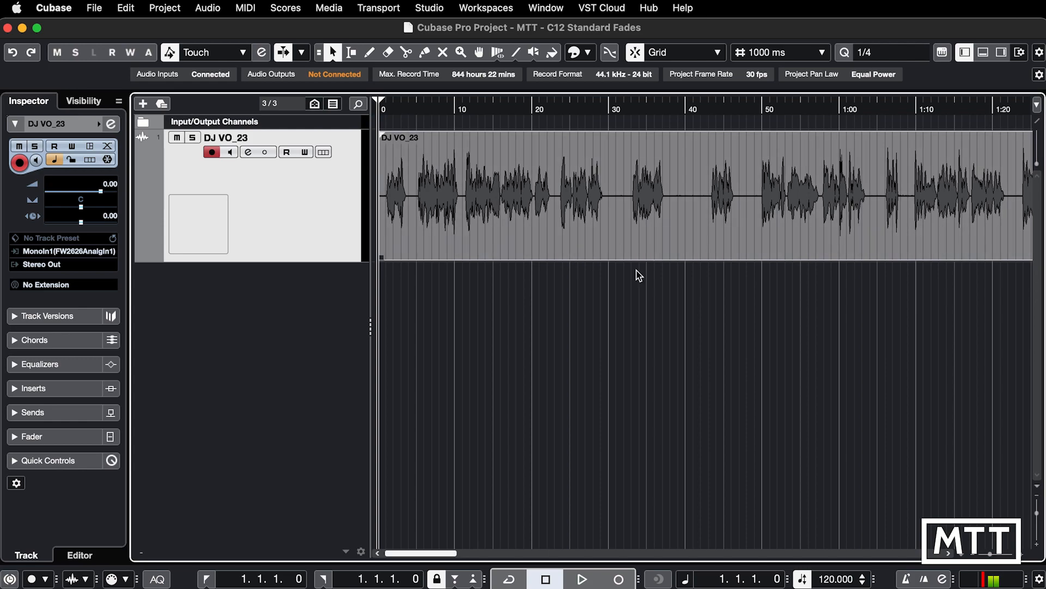
{"action": "mouse_move", "coordinate": [443, 310]}
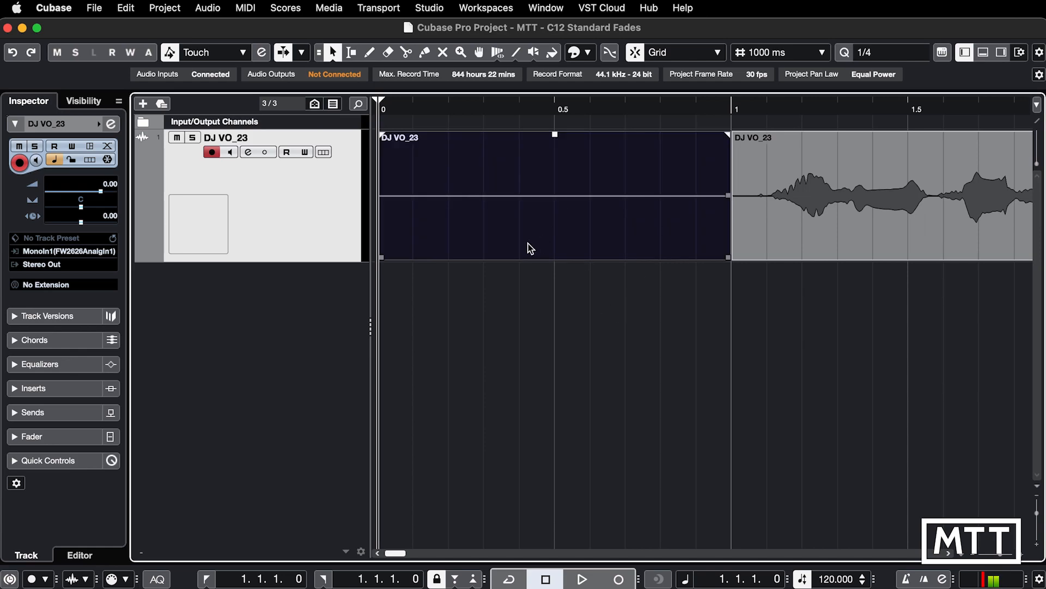
- Apply a standard fade-in of about 20 ms to the opening DJ VO_23 event
{"action": "left_click", "coordinate": [207, 8]}
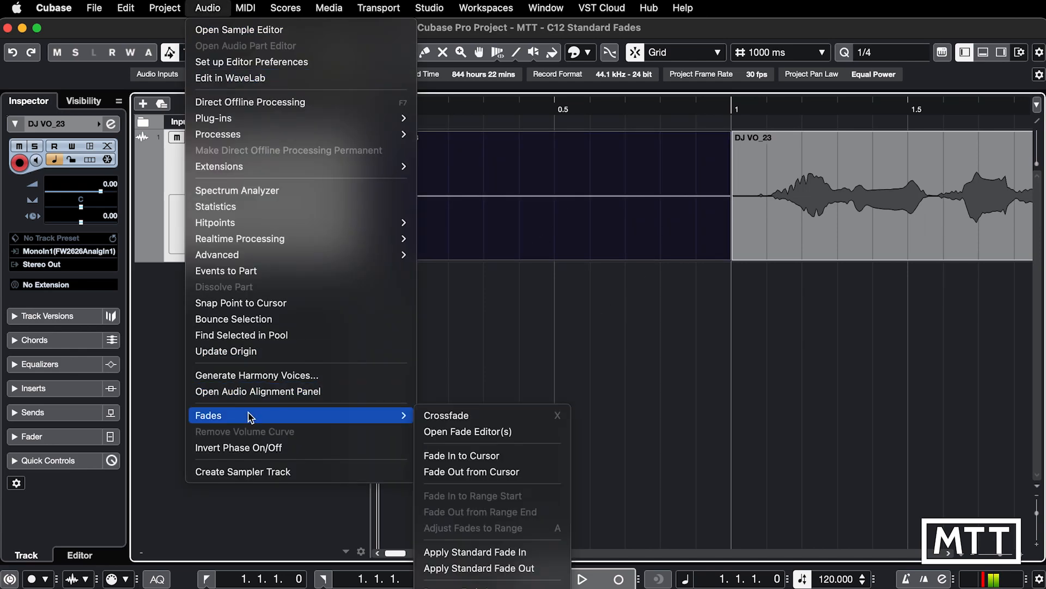
{"action": "mouse_move", "coordinate": [491, 568]}
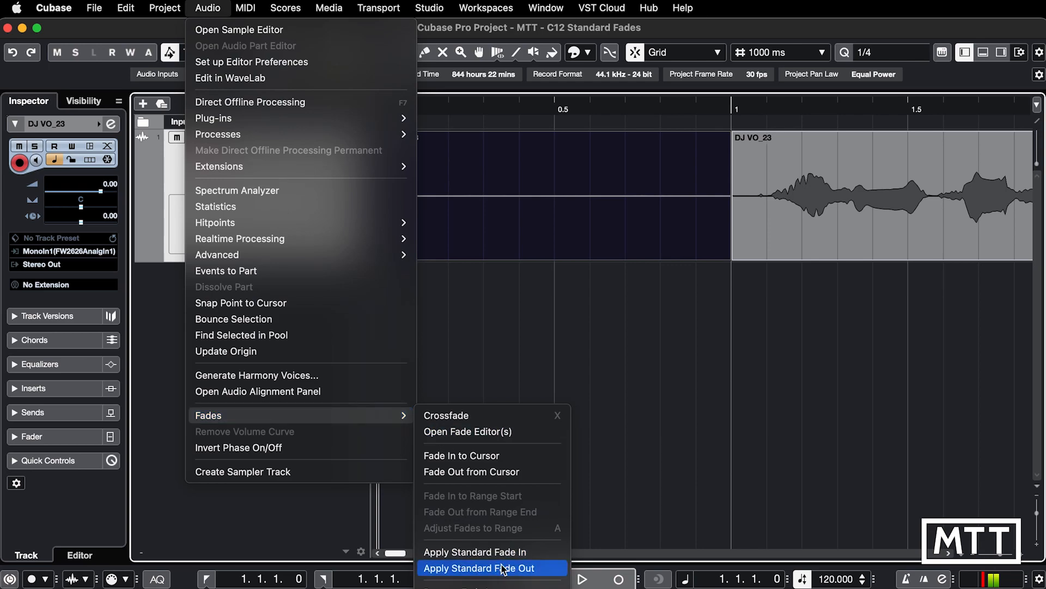
{"action": "left_click", "coordinate": [488, 567]}
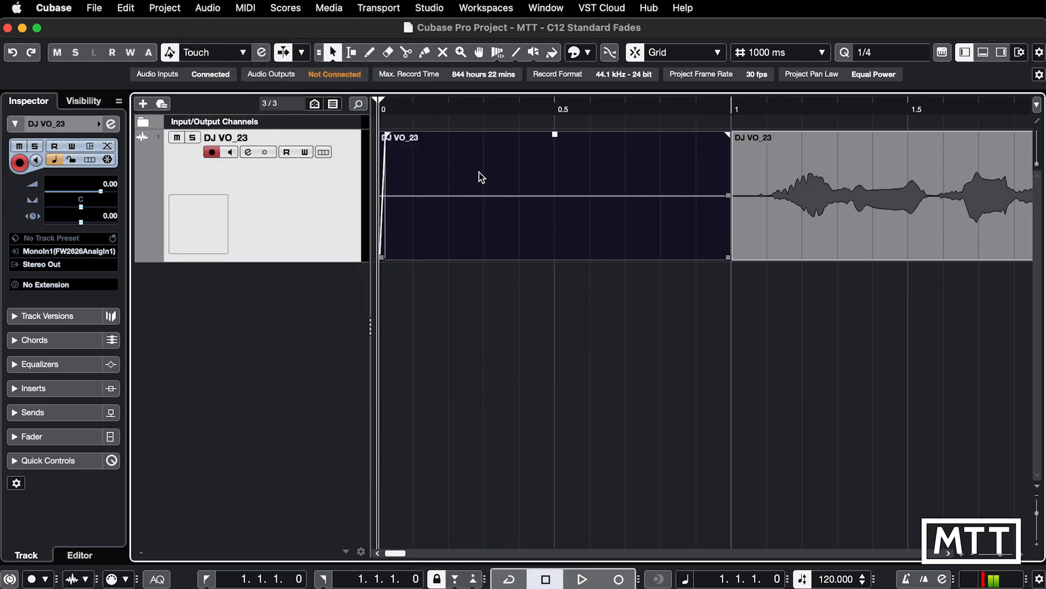
{"action": "left_click", "coordinate": [207, 8]}
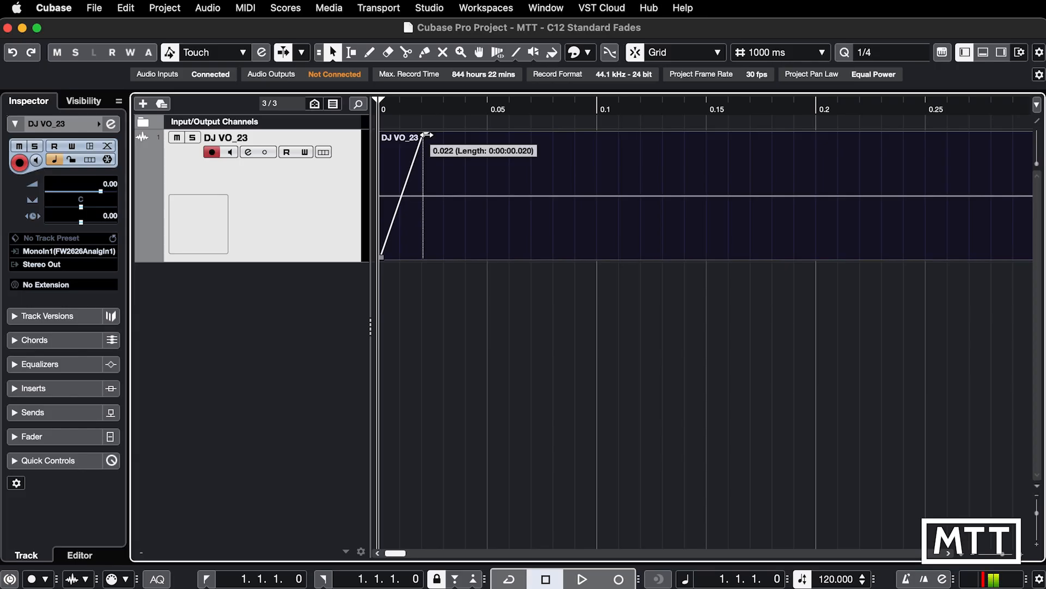
- Drag the DJ VO_23 event's fade handles for a very short fade-in and a 0.2-second fade-out
{"action": "left_click_drag", "start_coordinate": [427, 133], "coordinate": [473, 134]}
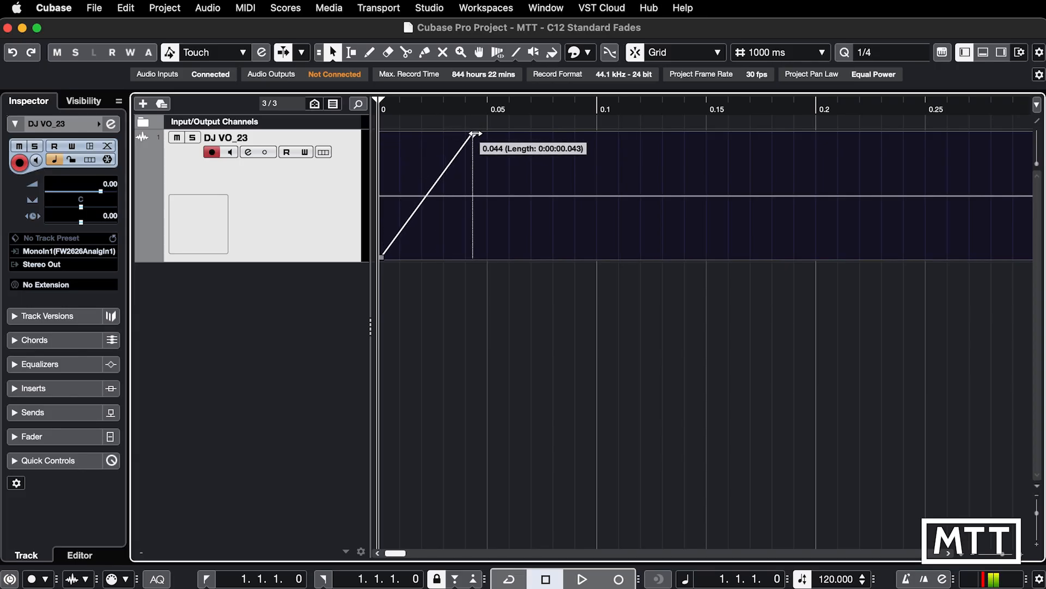
{"action": "left_click_drag", "start_coordinate": [475, 132], "coordinate": [457, 135]}
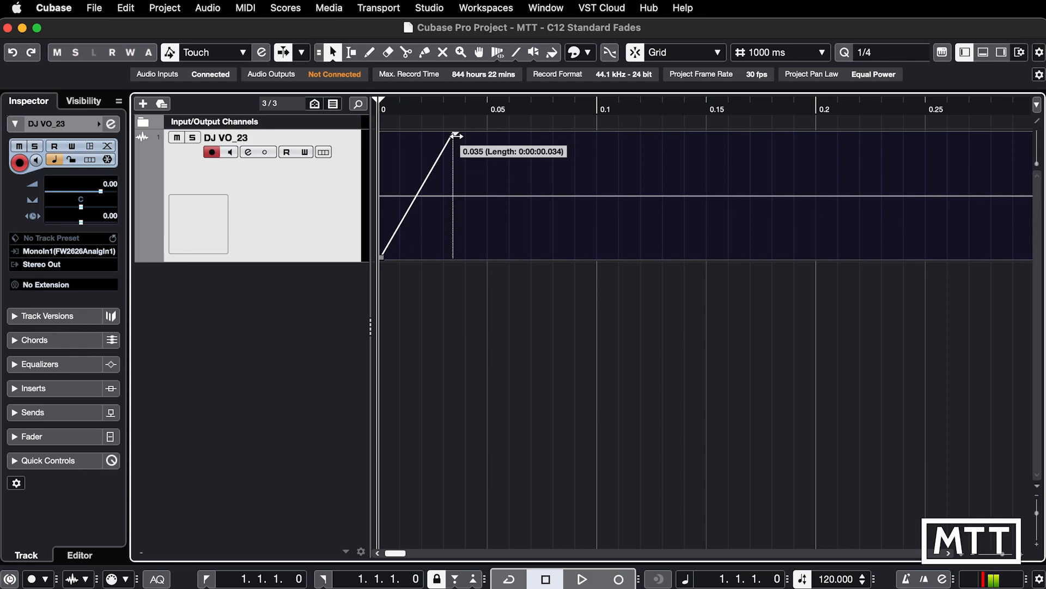
{"action": "left_click_drag", "start_coordinate": [455, 136], "coordinate": [393, 136]}
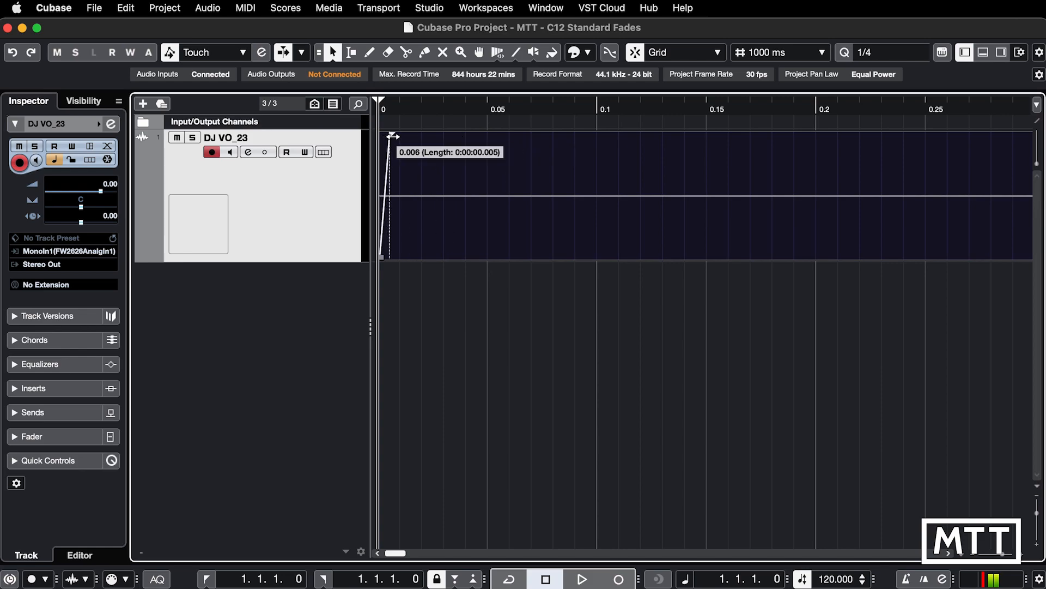
{"action": "left_click_drag", "start_coordinate": [392, 134], "coordinate": [461, 132]}
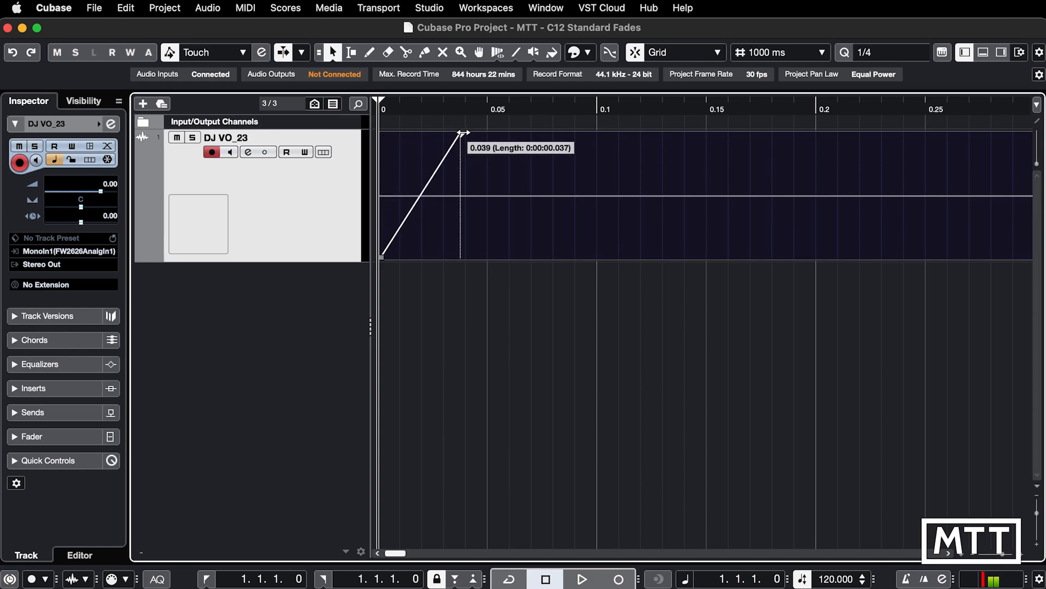
{"action": "left_click_drag", "start_coordinate": [464, 132], "coordinate": [457, 132]}
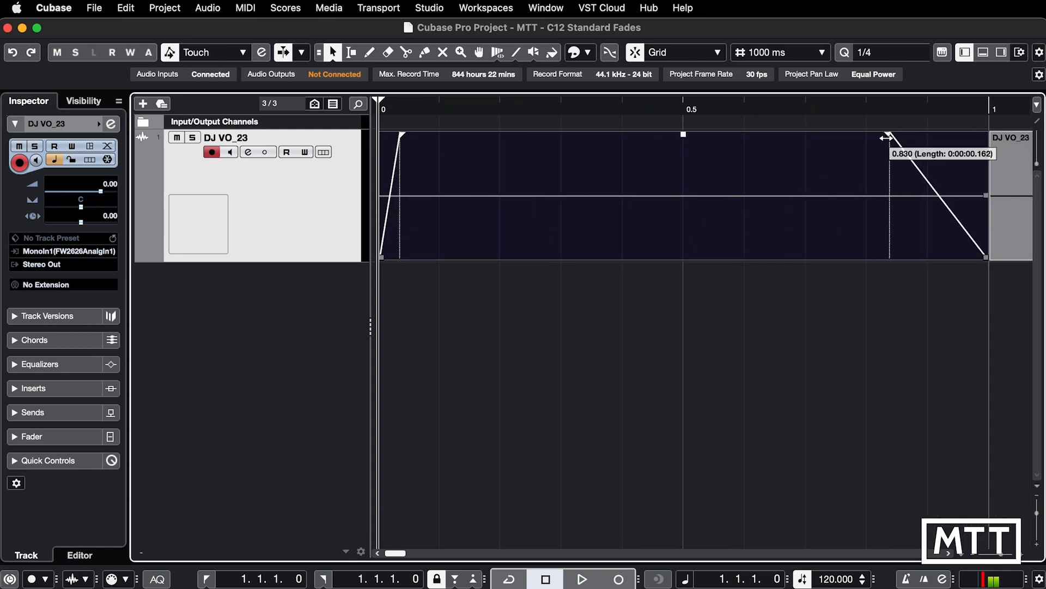
{"action": "left_click_drag", "start_coordinate": [888, 137], "coordinate": [853, 135]}
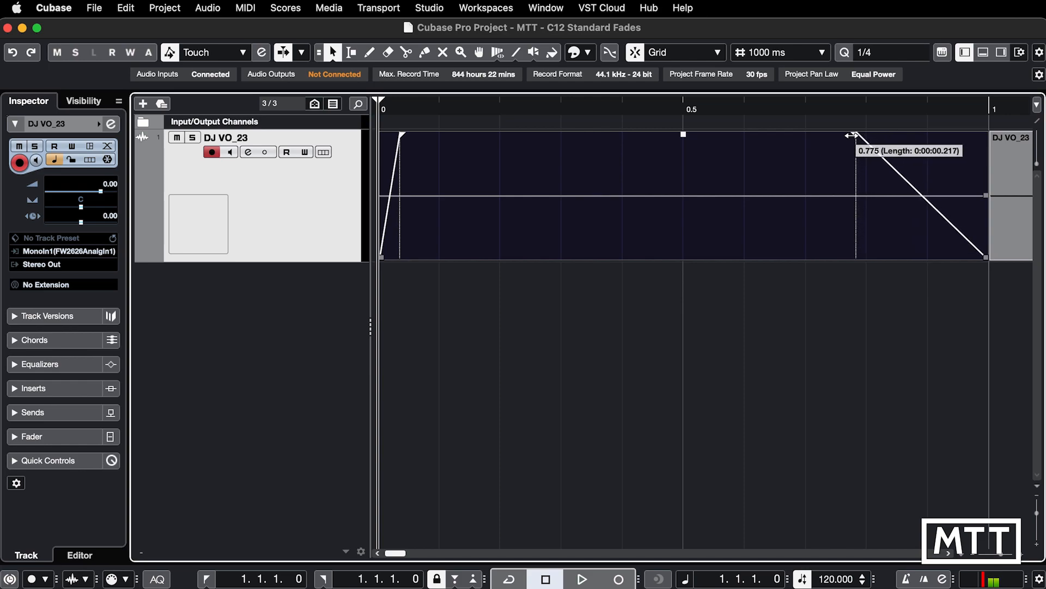
{"action": "left_click_drag", "start_coordinate": [851, 135], "coordinate": [849, 136]}
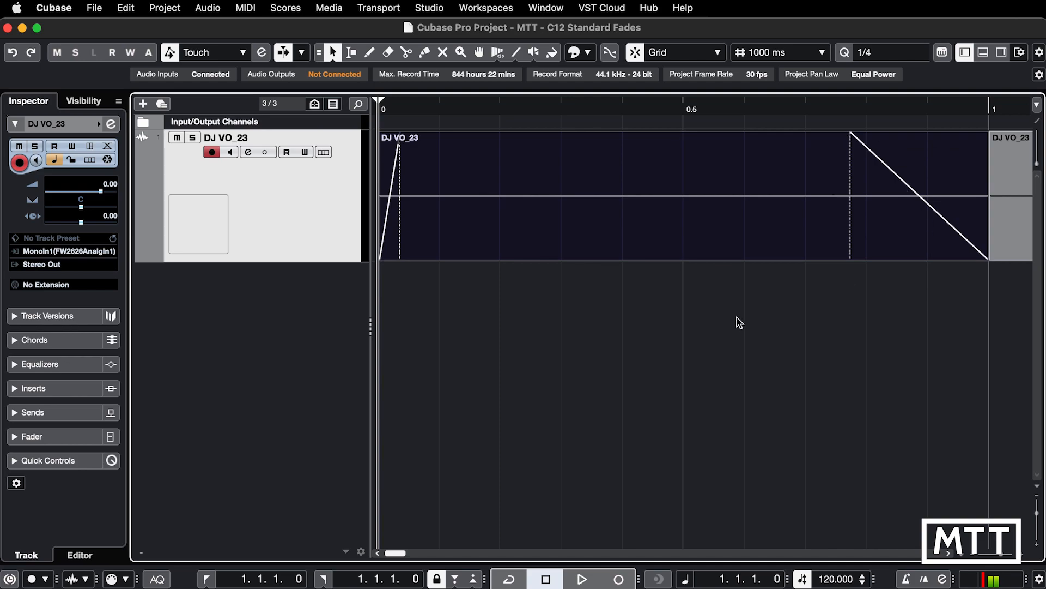
{"action": "mouse_move", "coordinate": [682, 335]}
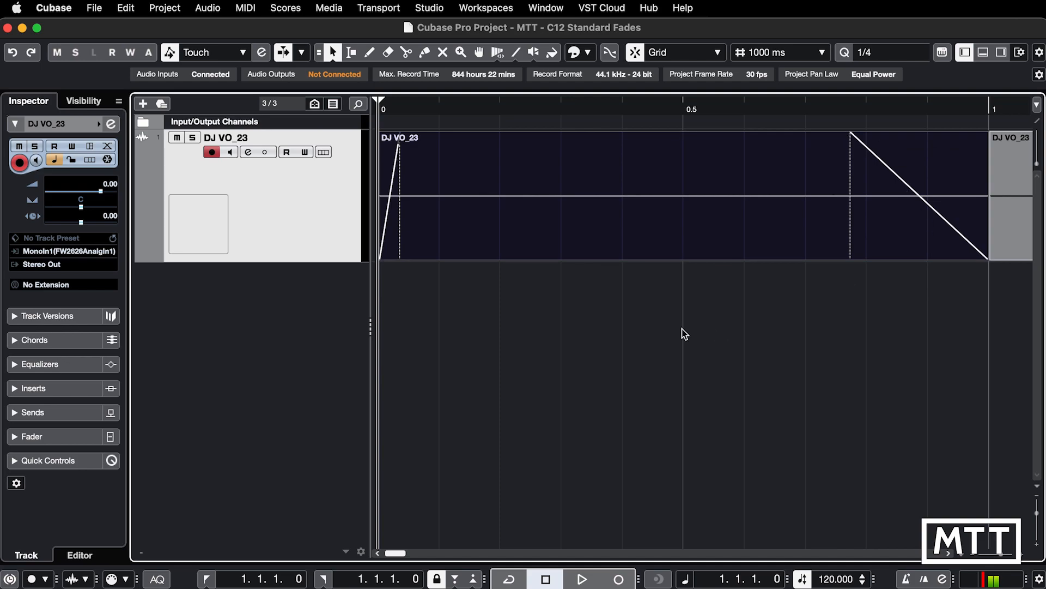
{"action": "mouse_move", "coordinate": [649, 335]}
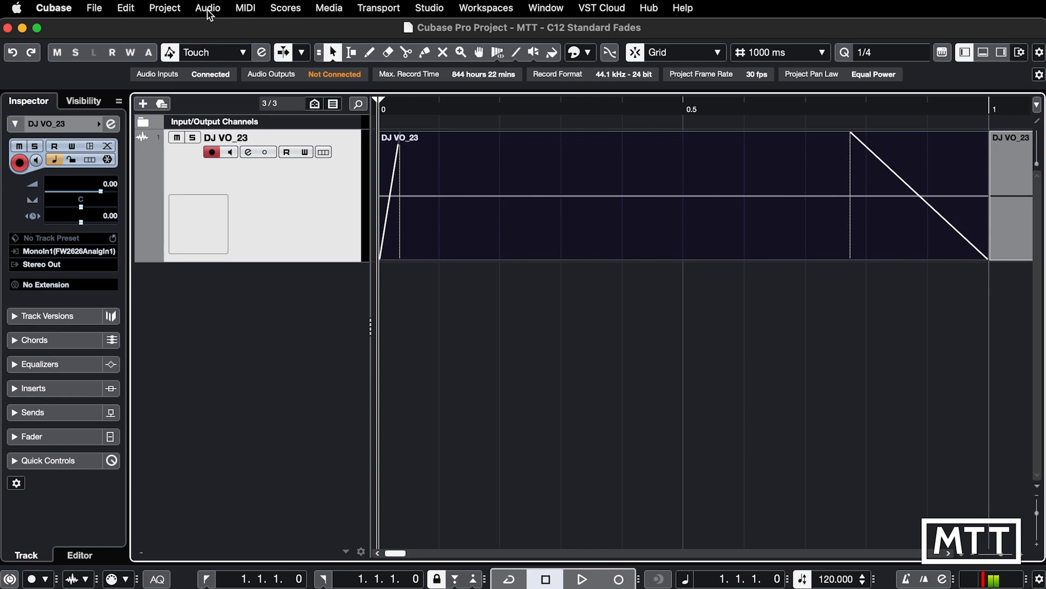
- Open the event's Fade In and Fade Out editors and save both as default
{"action": "left_click", "coordinate": [207, 8]}
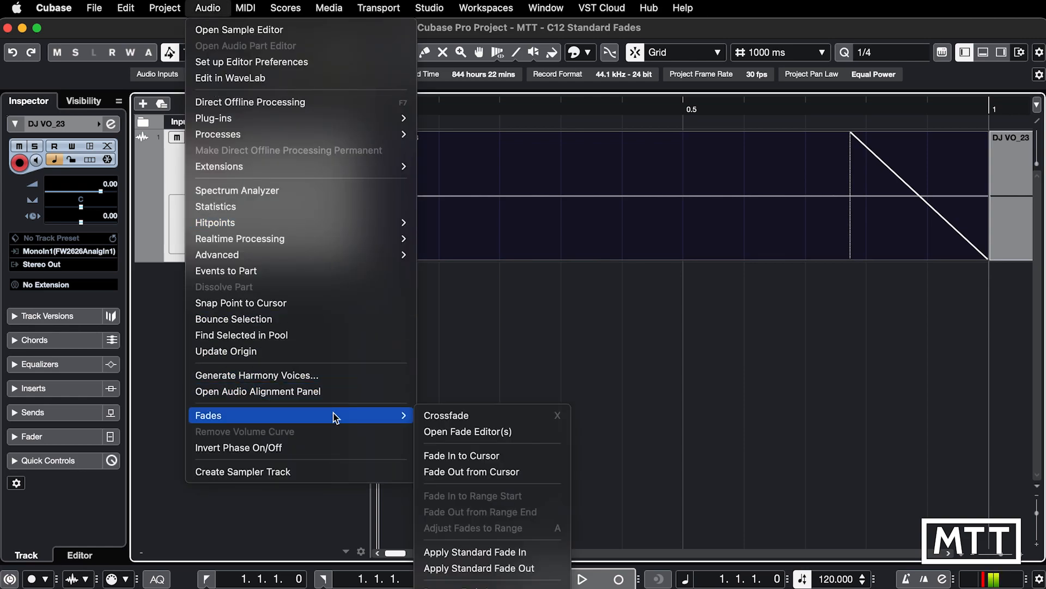
{"action": "mouse_move", "coordinate": [492, 431]}
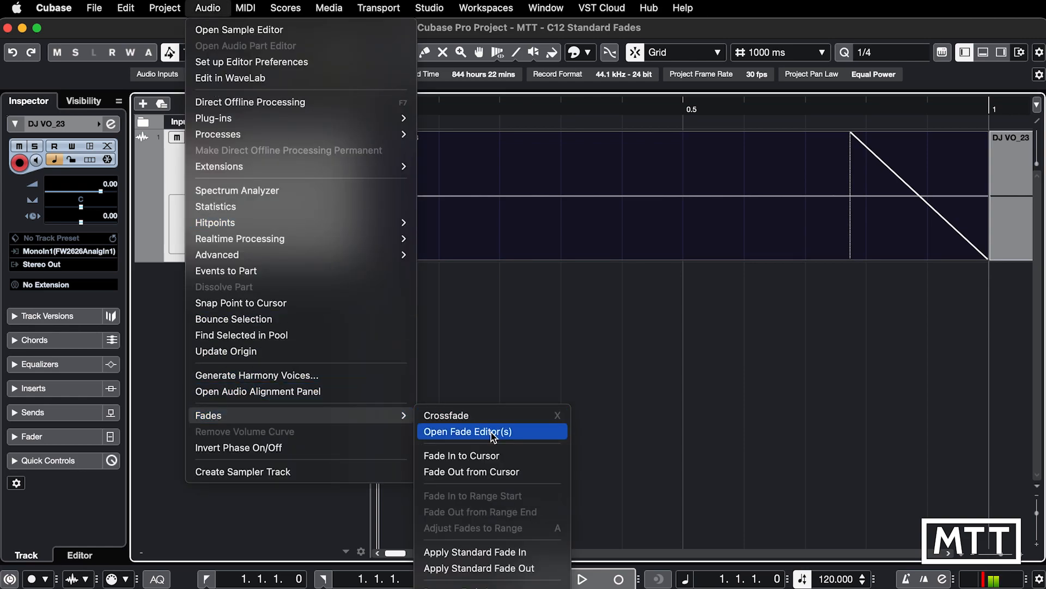
{"action": "left_click", "coordinate": [467, 431]}
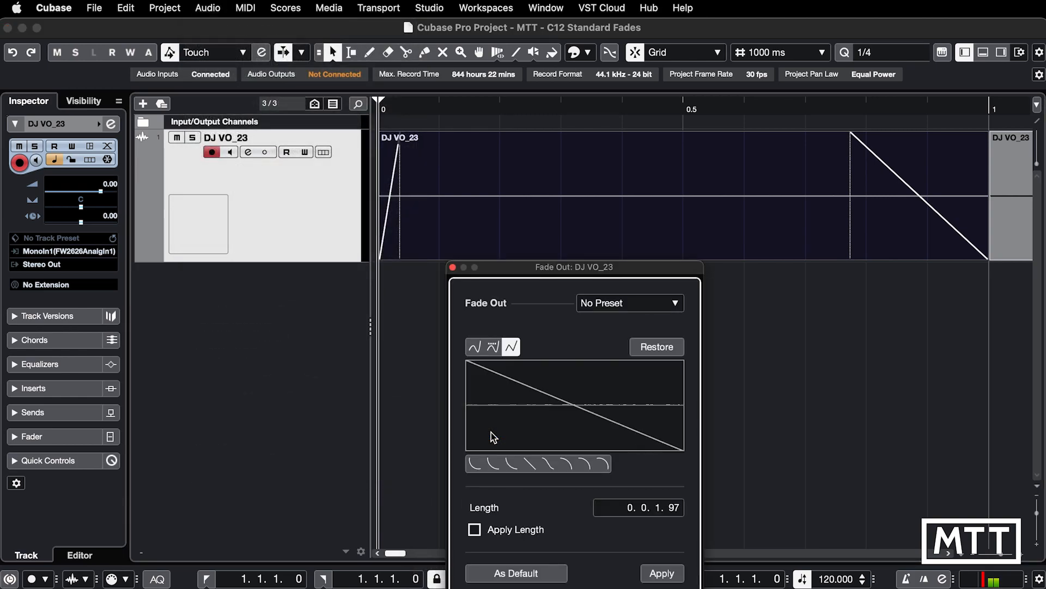
{"action": "mouse_move", "coordinate": [534, 278]}
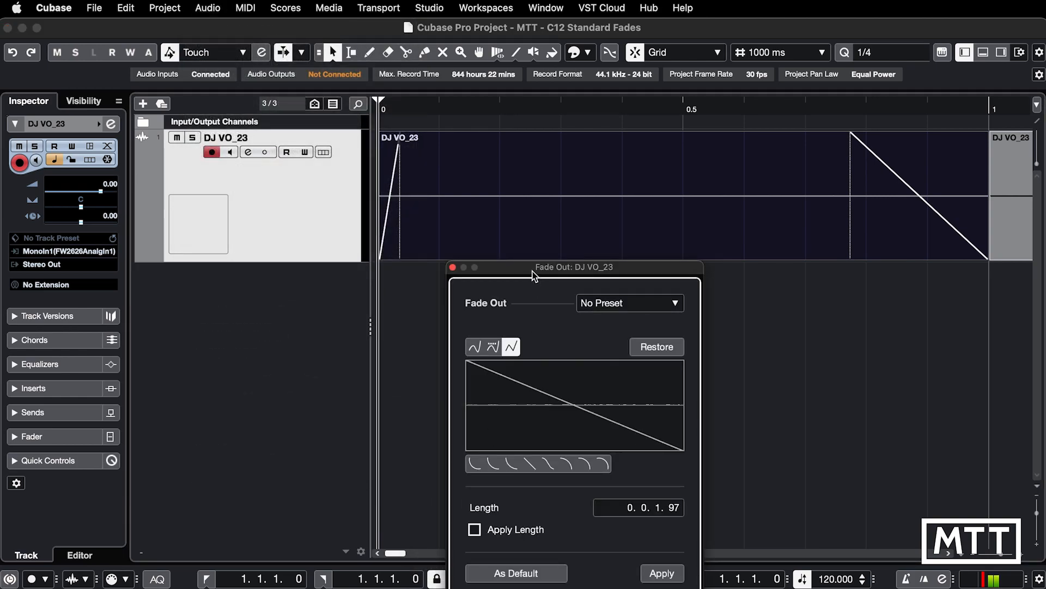
{"action": "left_click_drag", "start_coordinate": [571, 267], "coordinate": [819, 205]}
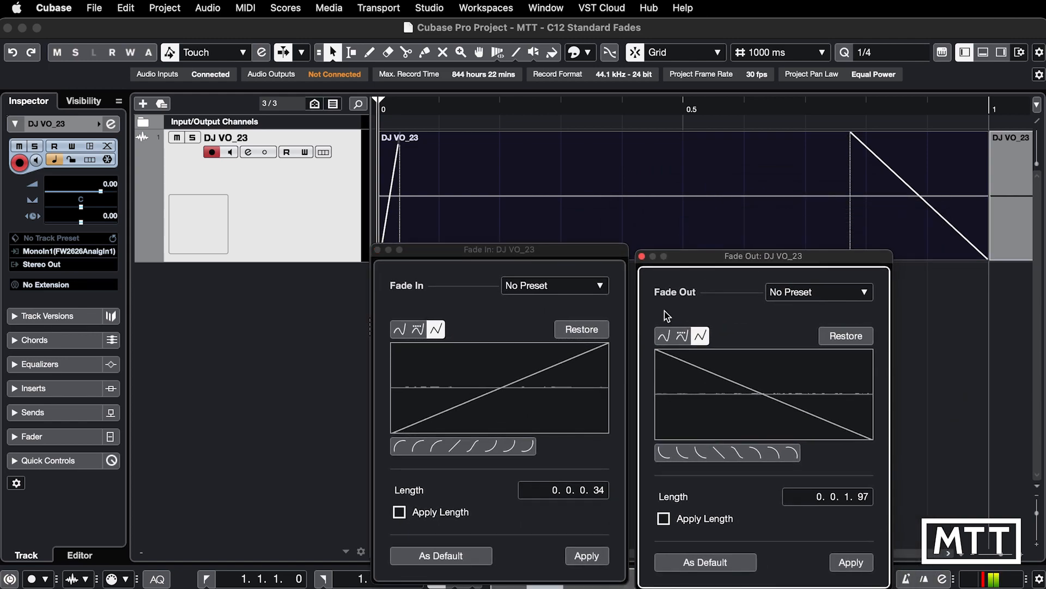
{"action": "mouse_move", "coordinate": [688, 424]}
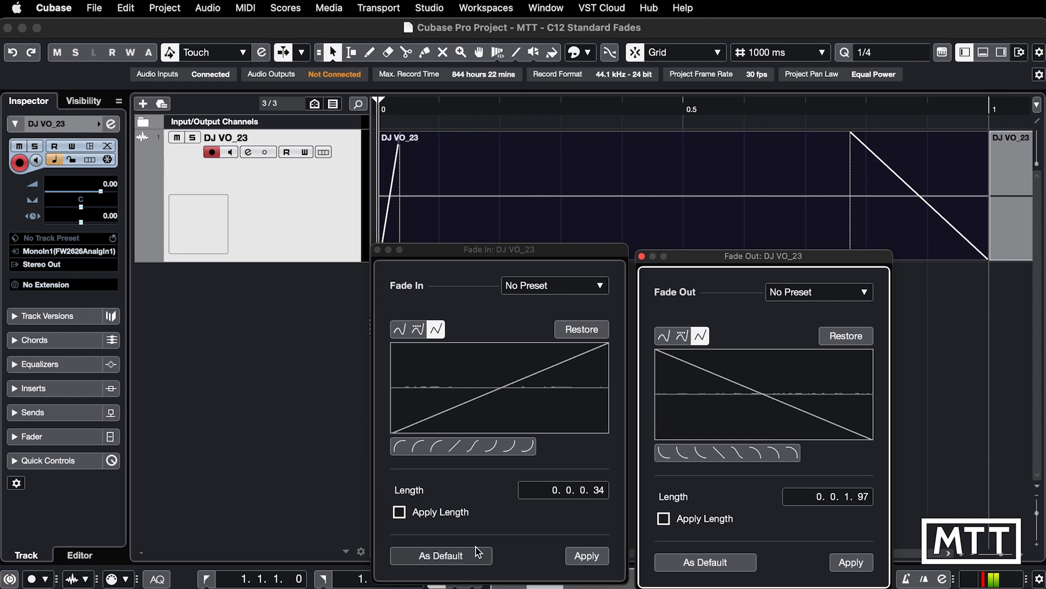
{"action": "mouse_move", "coordinate": [498, 543]}
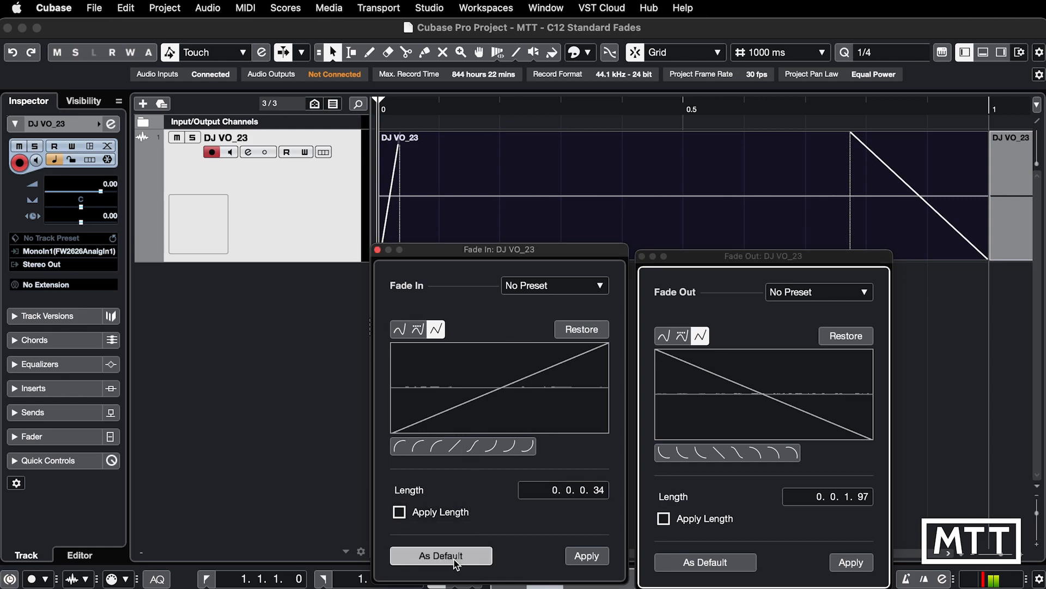
{"action": "left_click", "coordinate": [705, 562]}
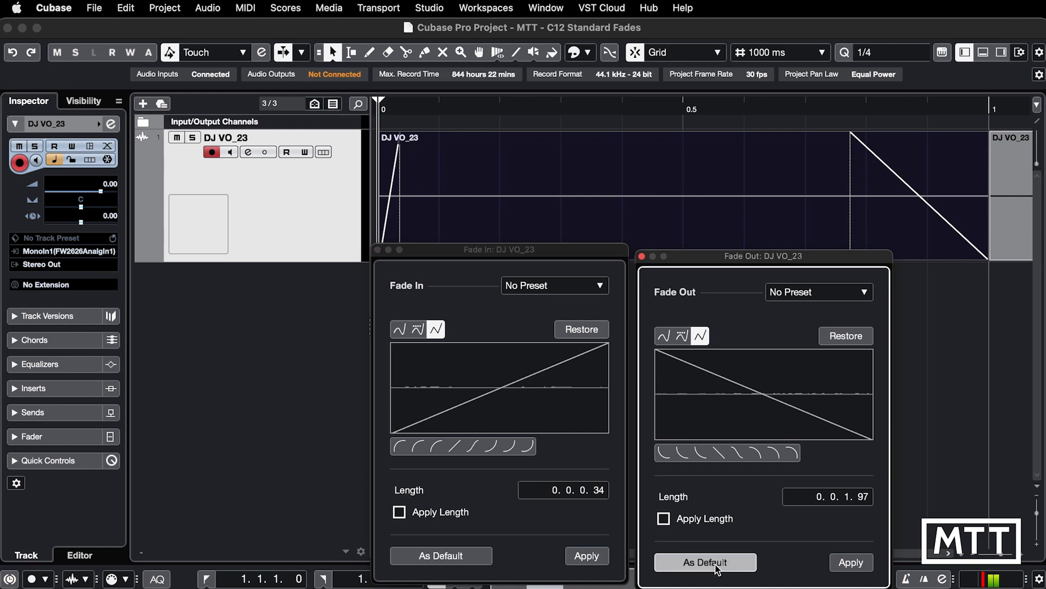
{"action": "left_click", "coordinate": [644, 256]}
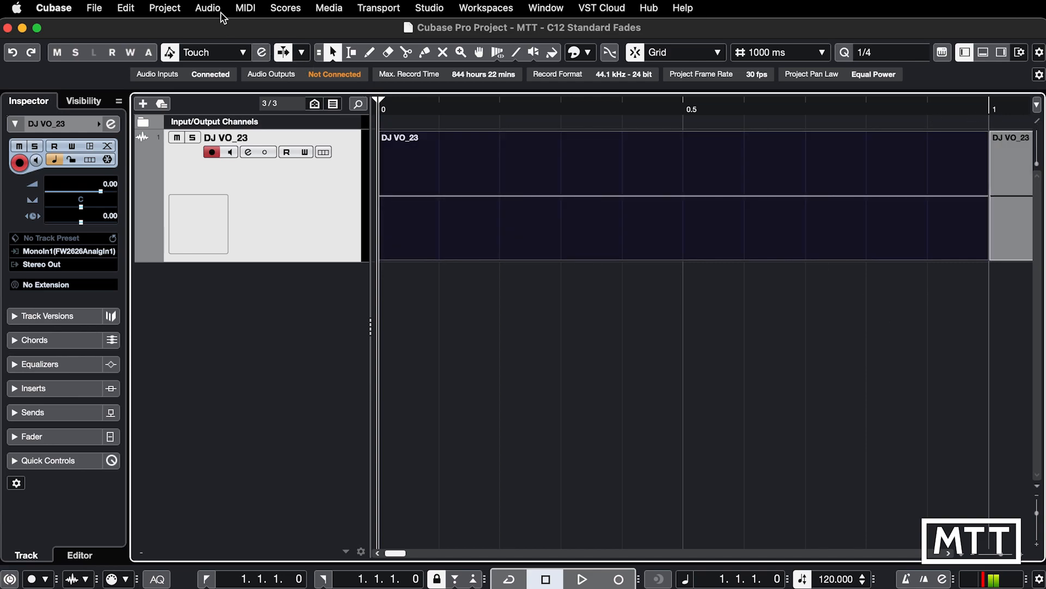
- Apply Standard Fade Out to the DJ VO_23 event from the Audio fades menu
{"action": "left_click", "coordinate": [207, 8]}
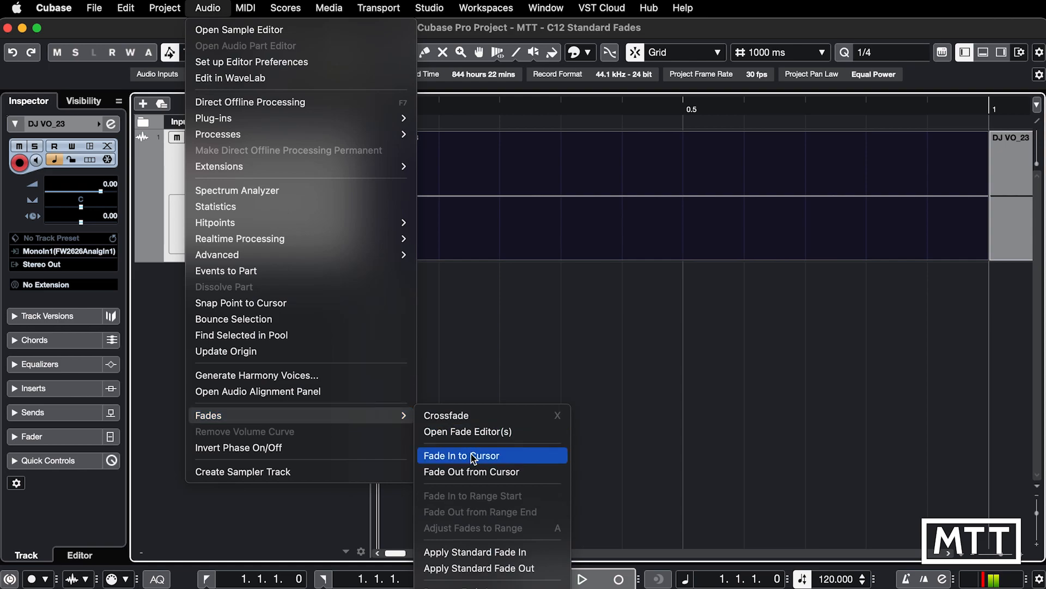
{"action": "mouse_move", "coordinate": [478, 550]}
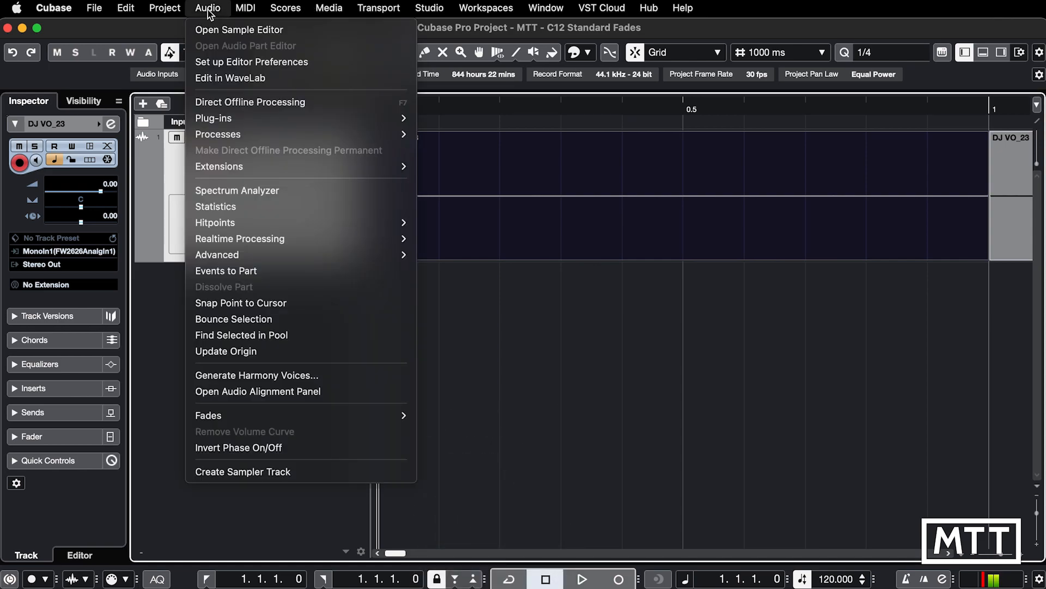
{"action": "mouse_move", "coordinate": [207, 415]}
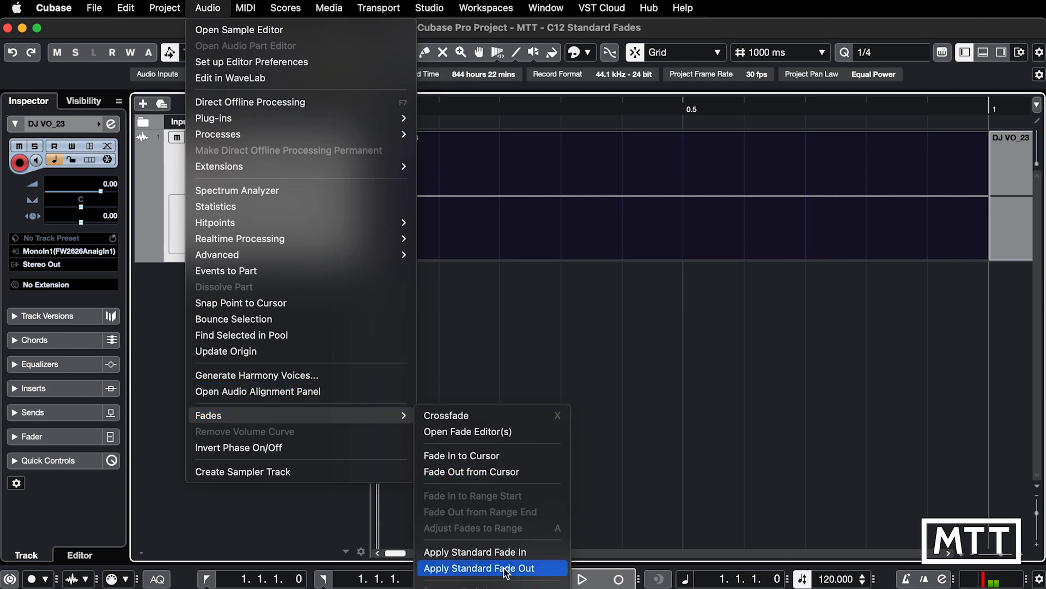
{"action": "left_click", "coordinate": [487, 568]}
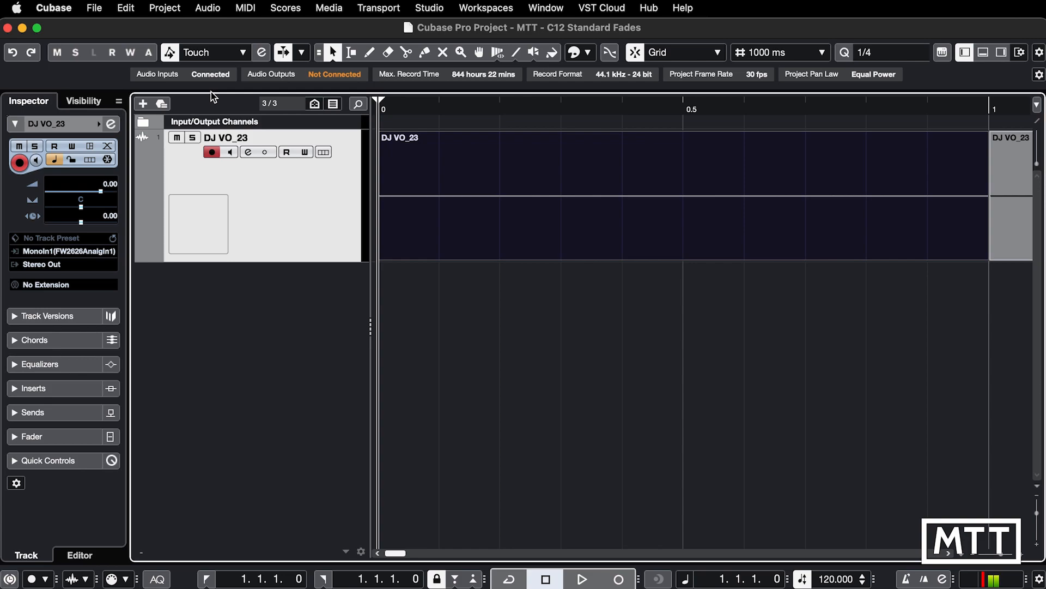
- Create a new macro named 'Apply Standard Fades' in Key Commands
{"action": "left_click", "coordinate": [126, 9]}
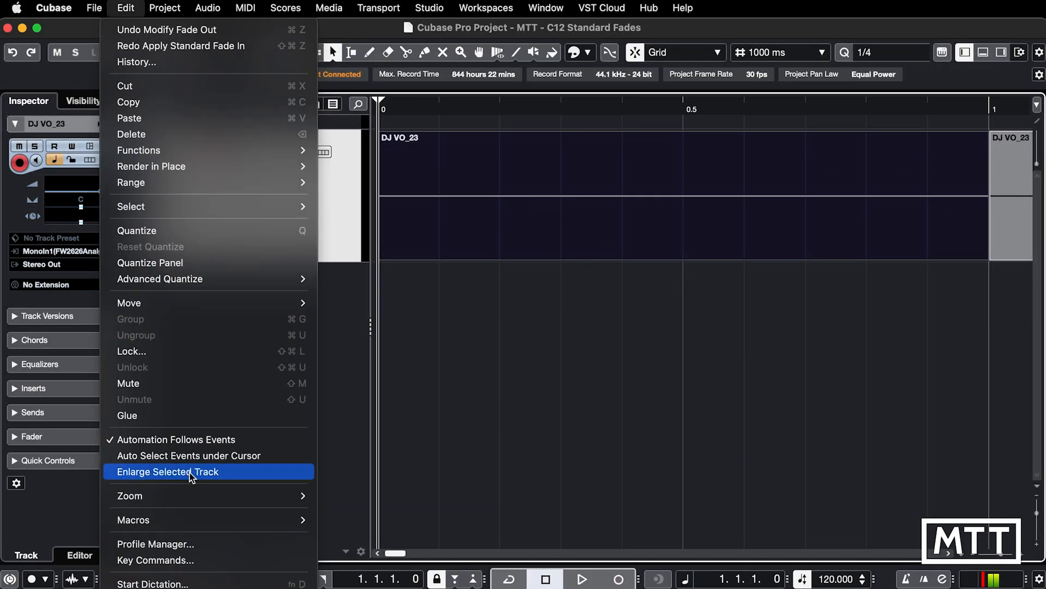
{"action": "left_click", "coordinate": [169, 472]}
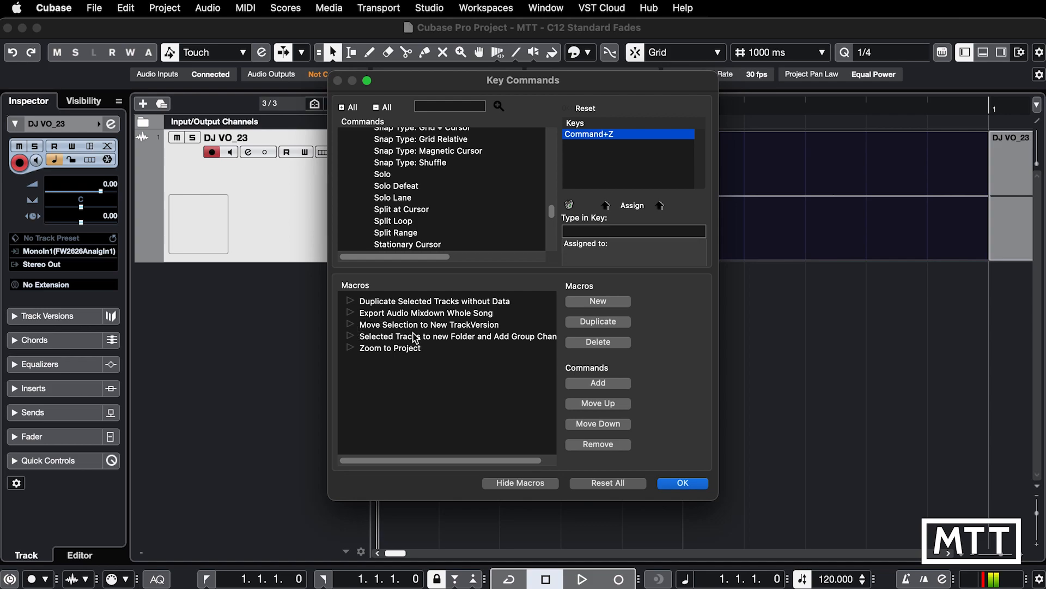
{"action": "left_click", "coordinate": [598, 302]}
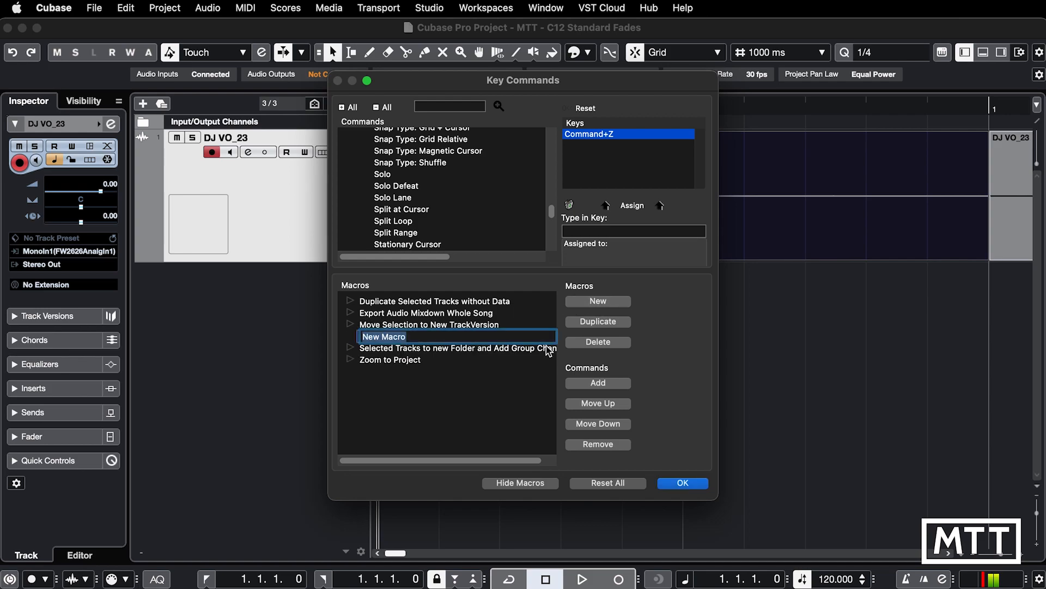
{"action": "type", "text": "Apply Standard Fades"}
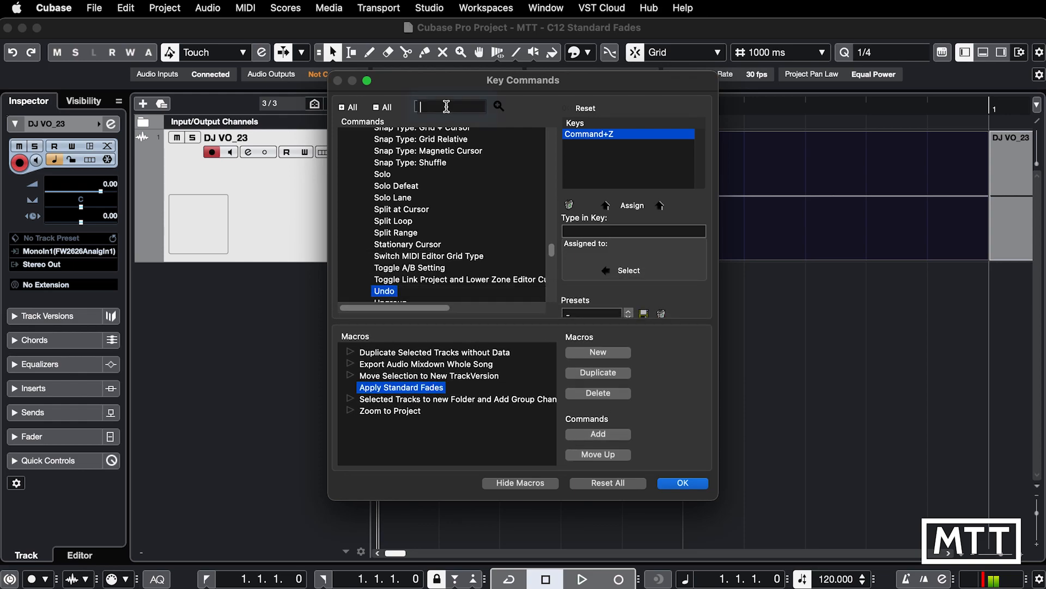
- Search 'fade in' and add Apply Standard Fade In and Apply Standard Fade Out to the macro
{"action": "type", "text": "fade in"}
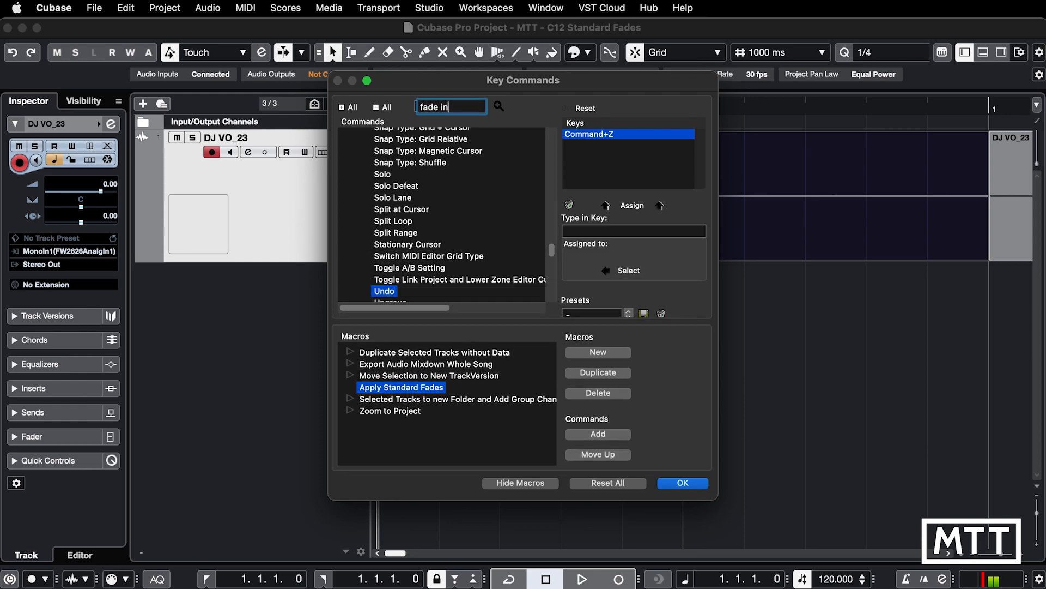
{"action": "left_click", "coordinate": [498, 106]}
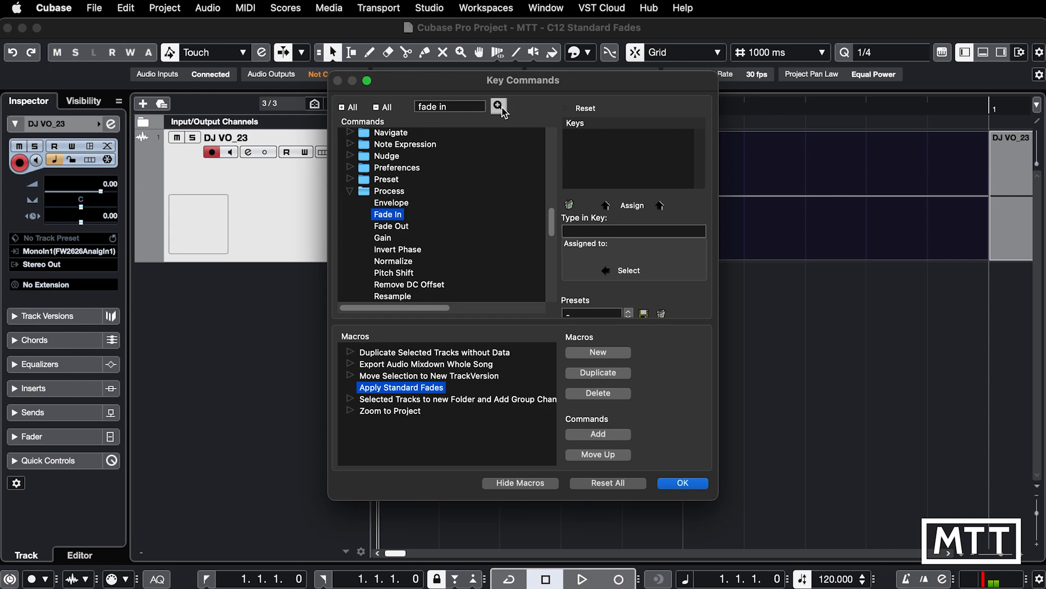
{"action": "left_click", "coordinate": [498, 106]}
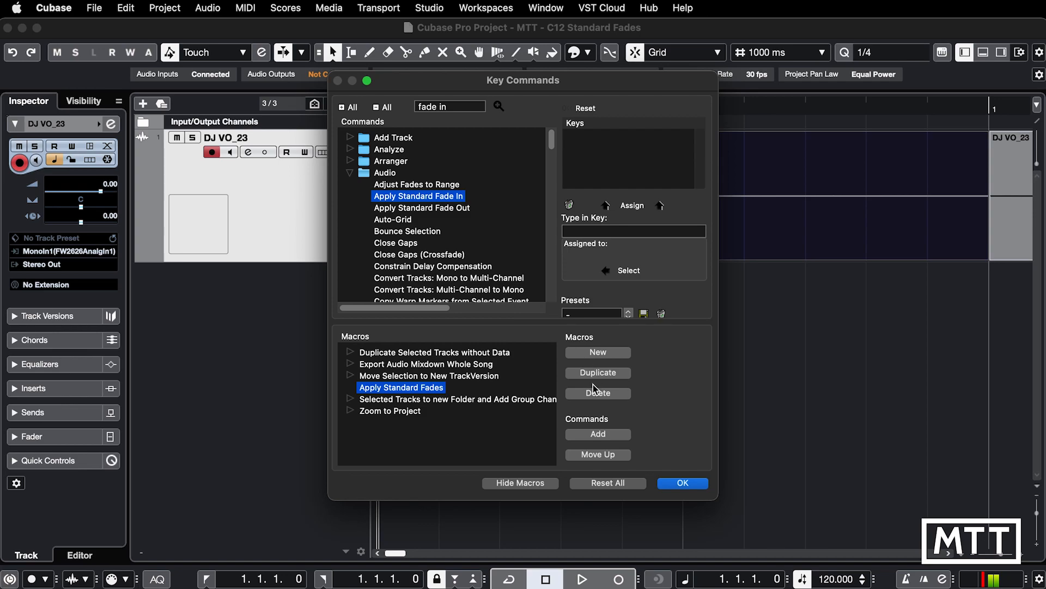
{"action": "left_click", "coordinate": [598, 434]}
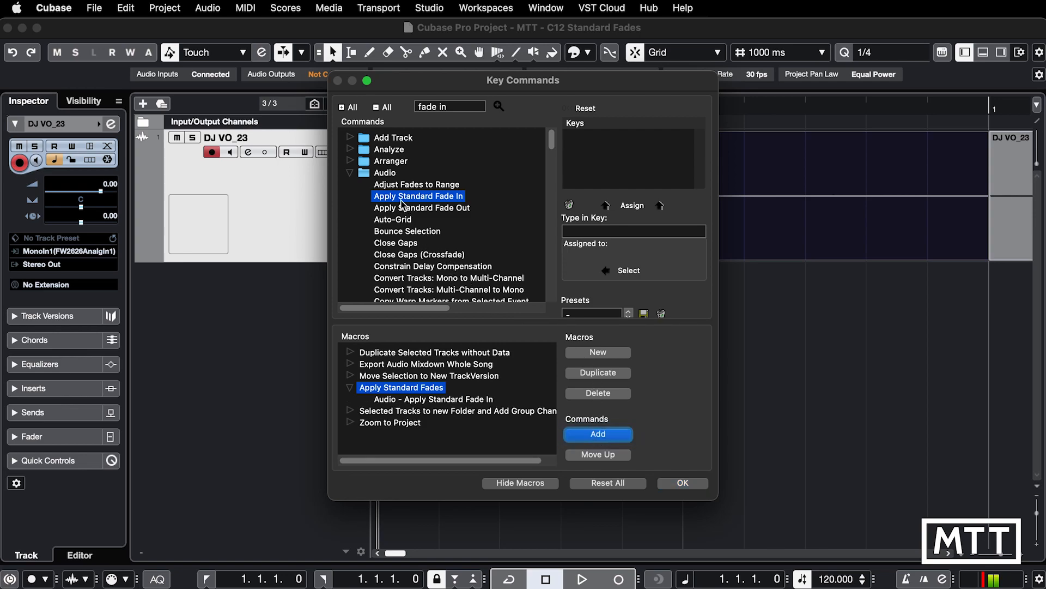
{"action": "left_click", "coordinate": [421, 208]}
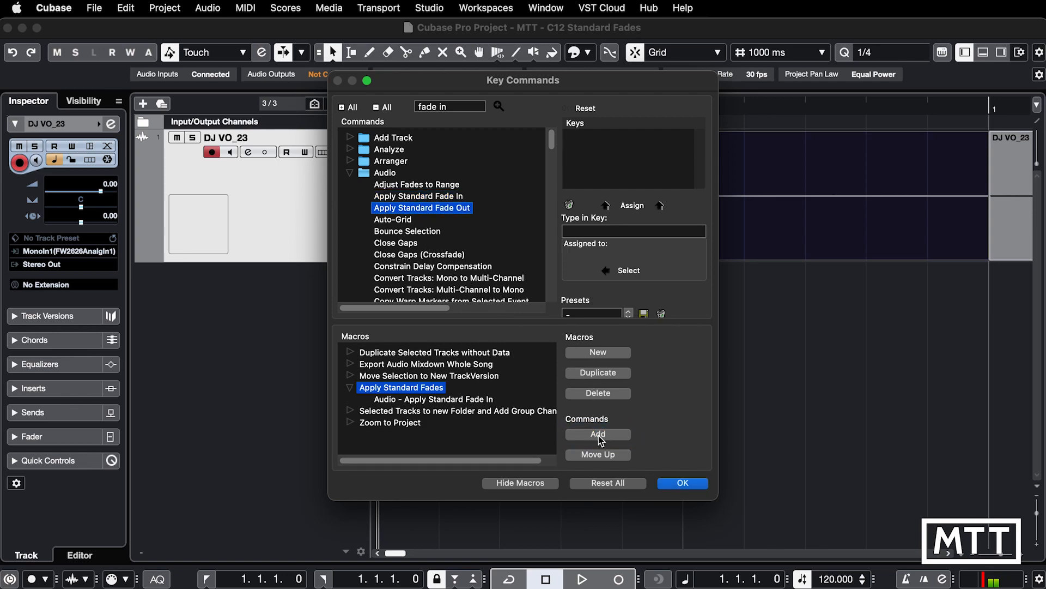
{"action": "left_click", "coordinate": [598, 435]}
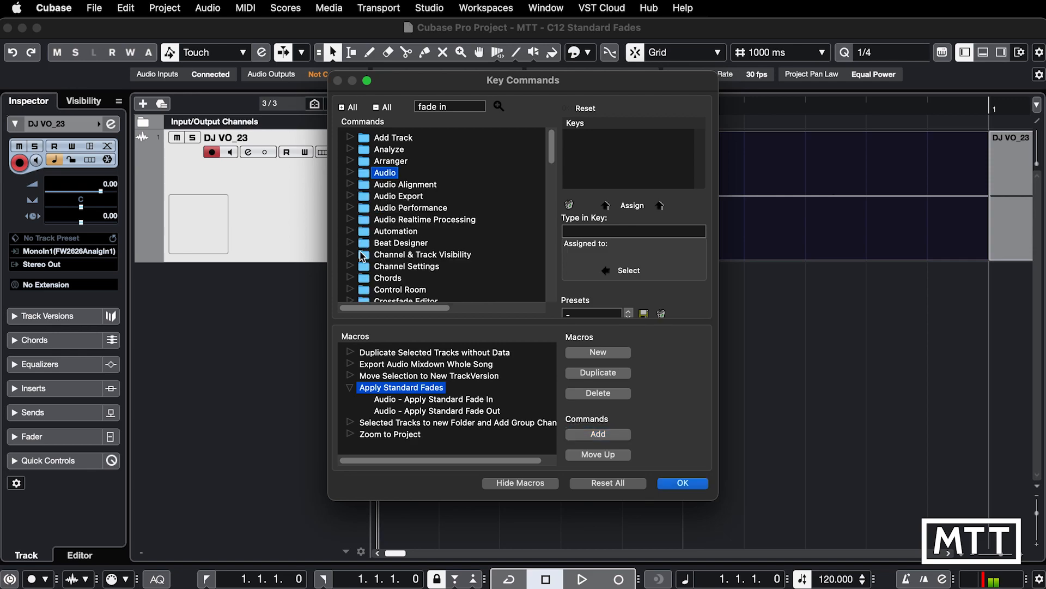
- Assign Command+Shift+F to the Apply Standard Fades macro and close Key Commands
{"action": "scroll", "scroll_direction": "down", "scroll_amount": 3}
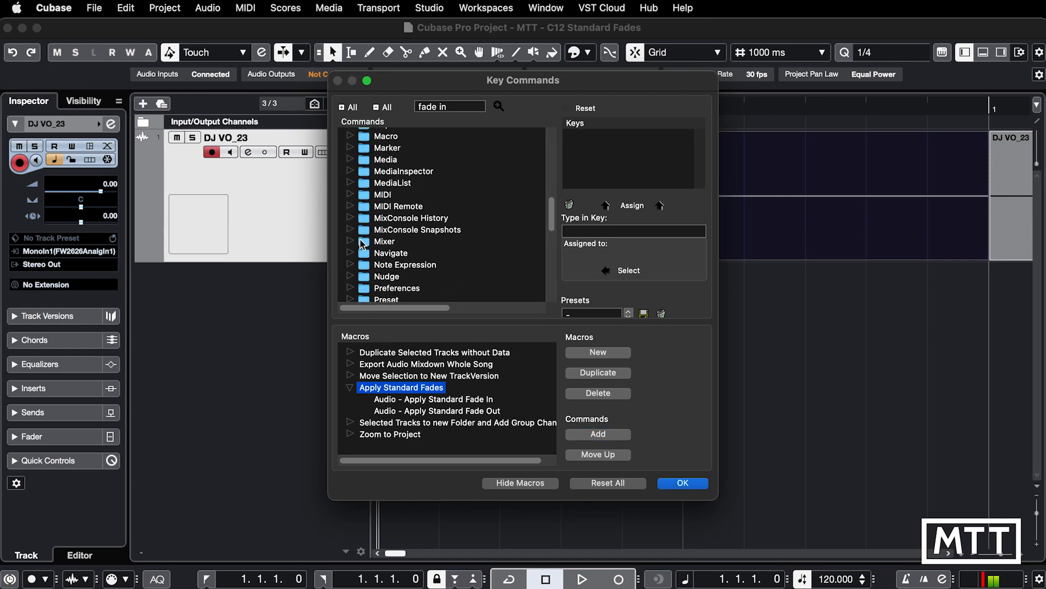
{"action": "left_click", "coordinate": [350, 136]}
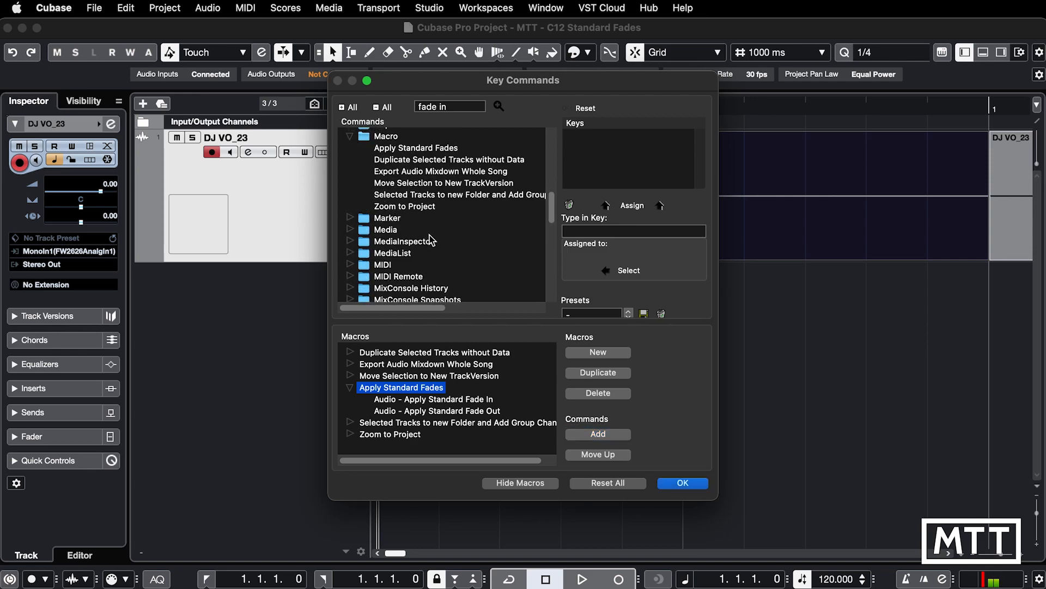
{"action": "mouse_move", "coordinate": [426, 153]}
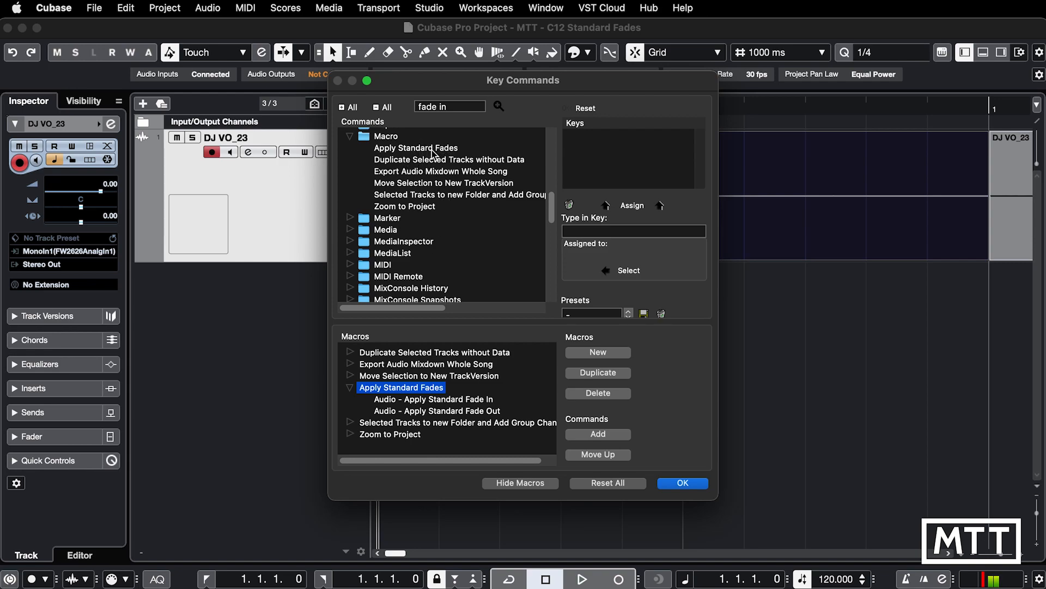
{"action": "left_click", "coordinate": [416, 148]}
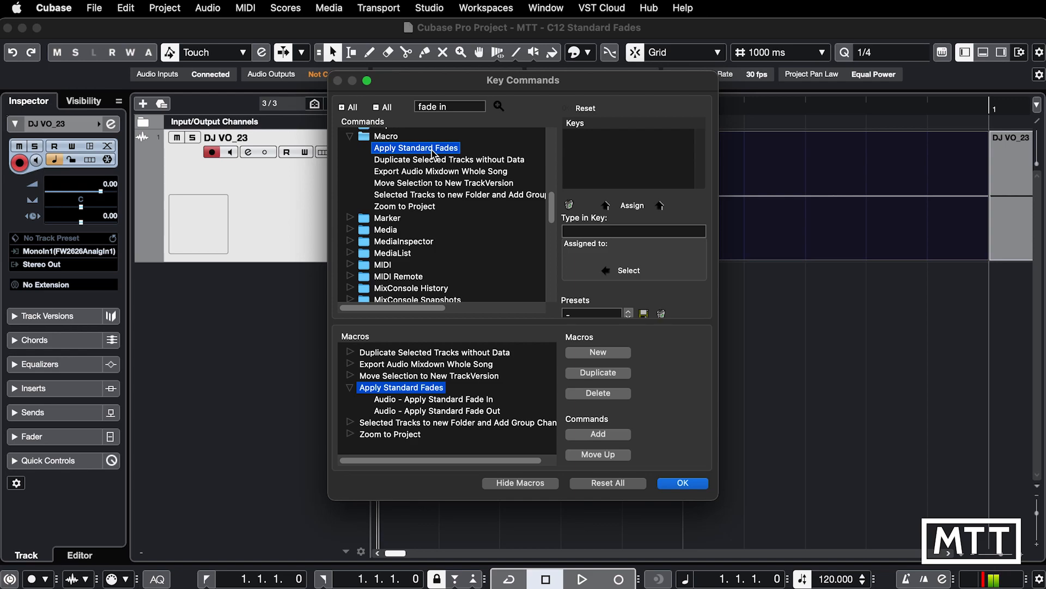
{"action": "left_click", "coordinate": [633, 231]}
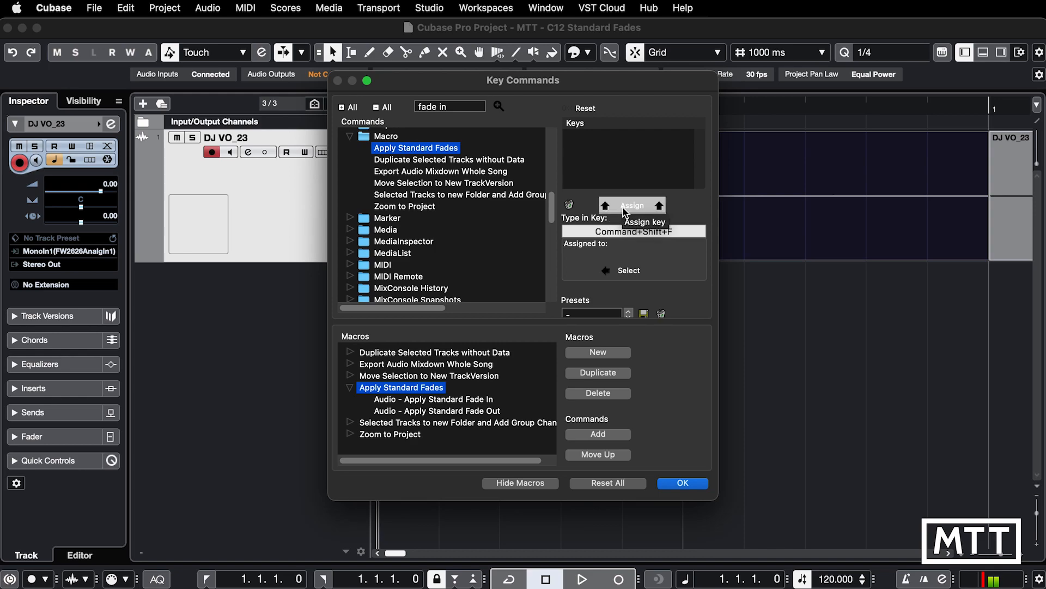
{"action": "left_click", "coordinate": [632, 205]}
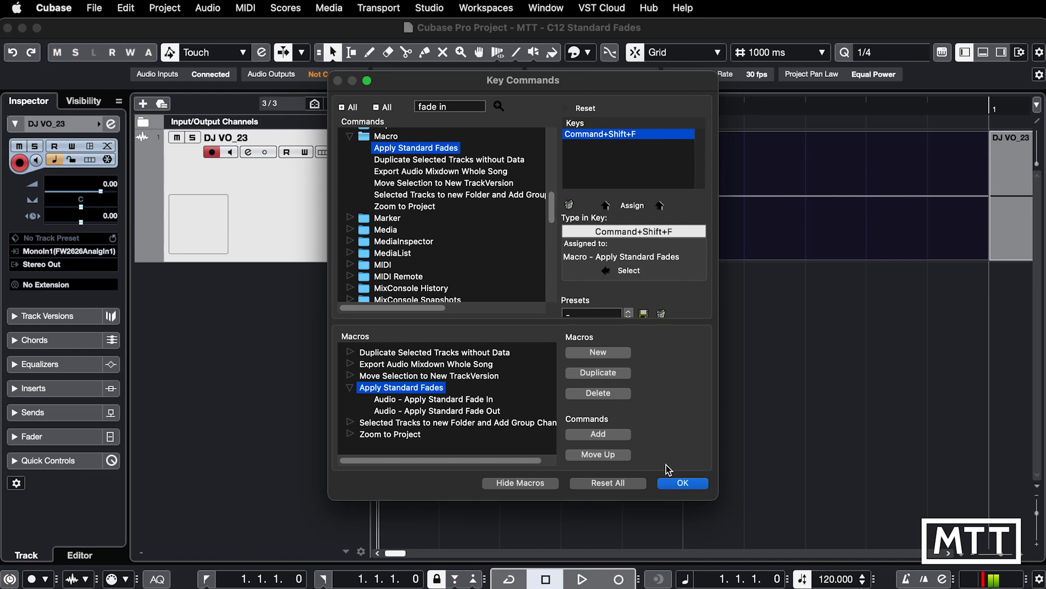
{"action": "left_click", "coordinate": [683, 483]}
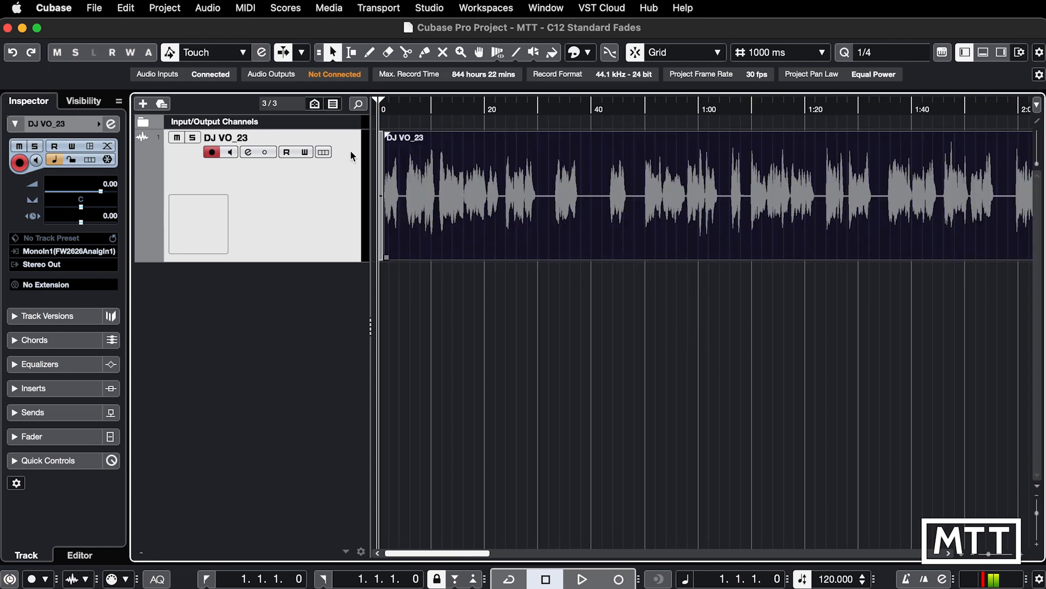
- Open Detect Silence for DJ VO_23, compute, and set minimum open and closed times to 2000 ms
{"action": "left_click", "coordinate": [207, 8]}
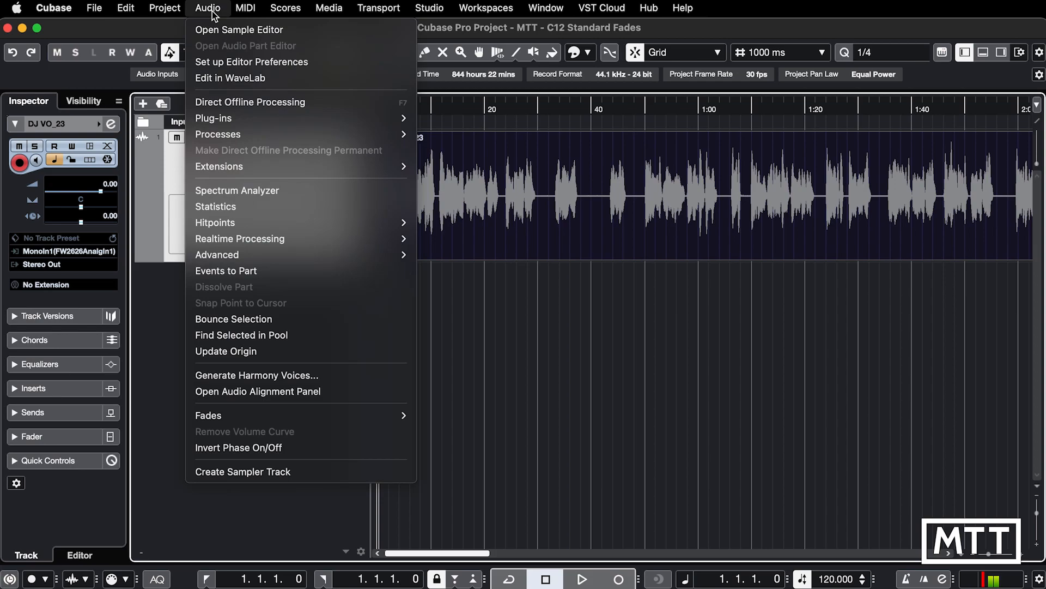
{"action": "mouse_move", "coordinate": [284, 254]}
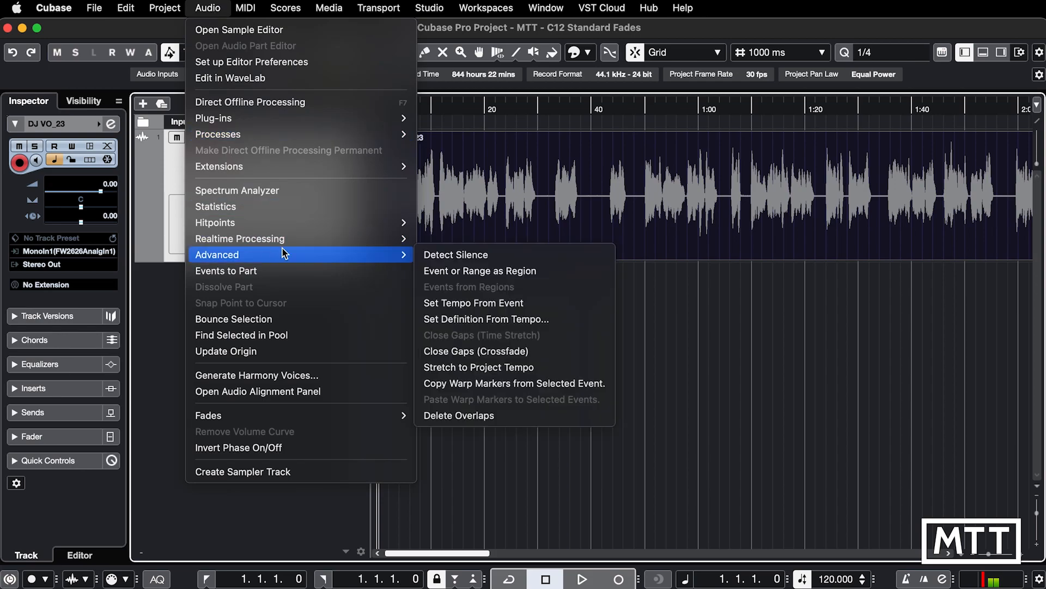
{"action": "left_click", "coordinate": [456, 255]}
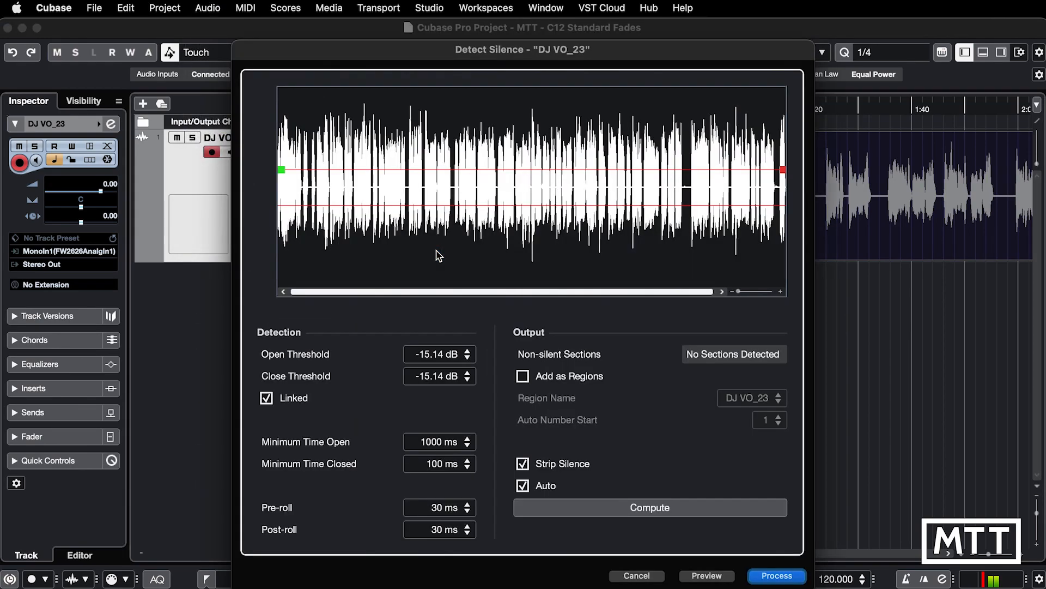
{"action": "left_click", "coordinate": [650, 508]}
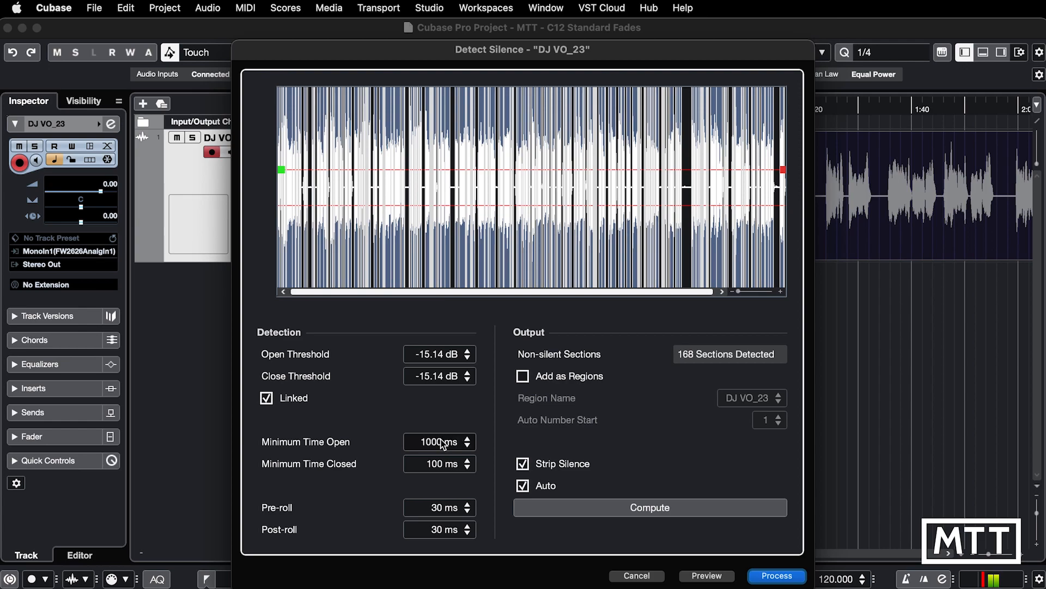
{"action": "type", "text": "2000"}
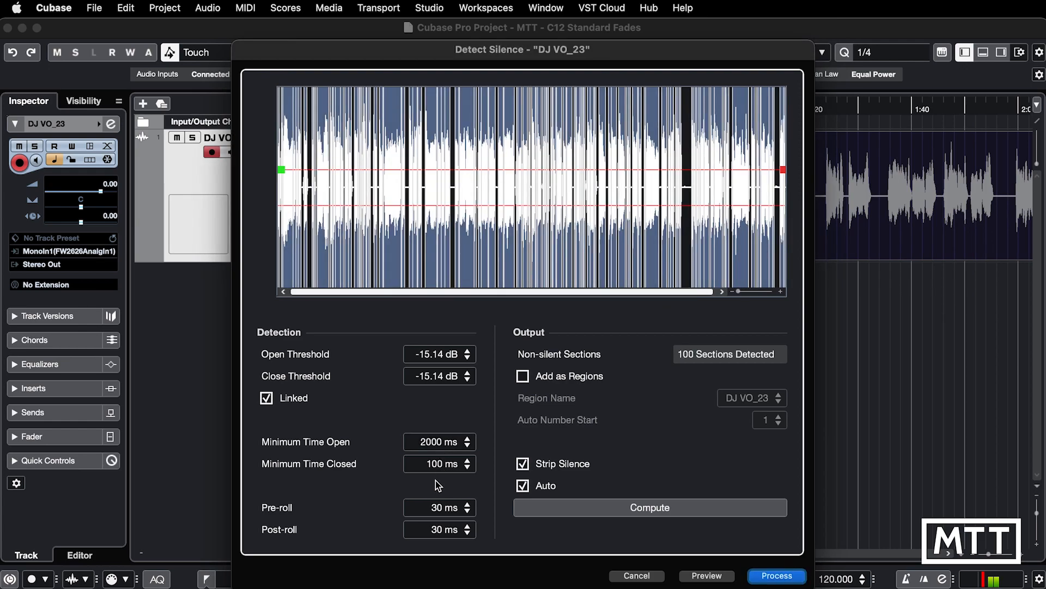
{"action": "type", "text": "2000"}
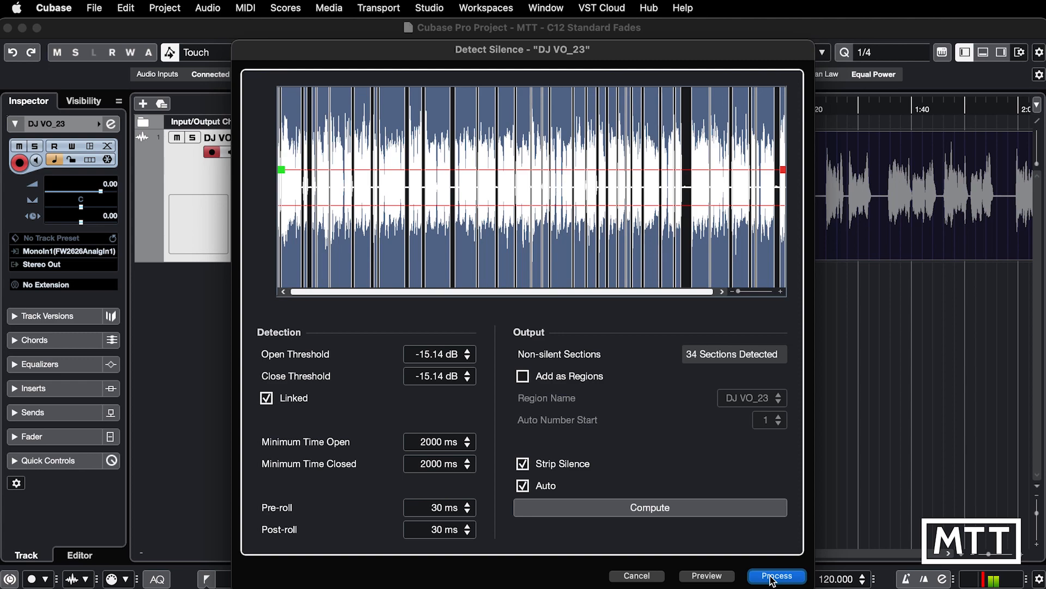
- Process the detected silences to split DJ VO_23 into separate spoken events
{"action": "left_click", "coordinate": [776, 575]}
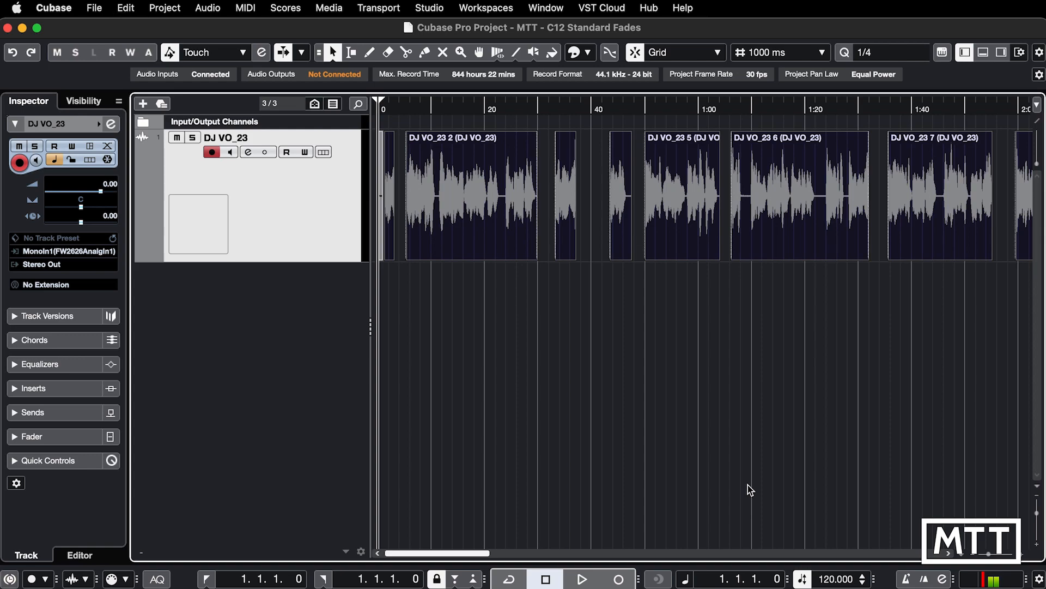
{"action": "mouse_move", "coordinate": [580, 283]}
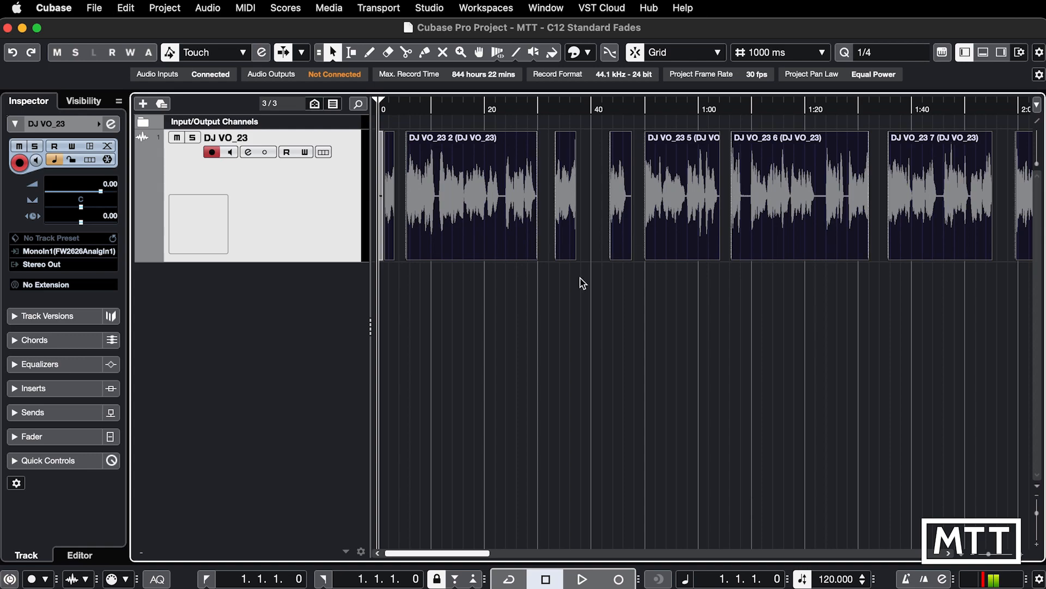